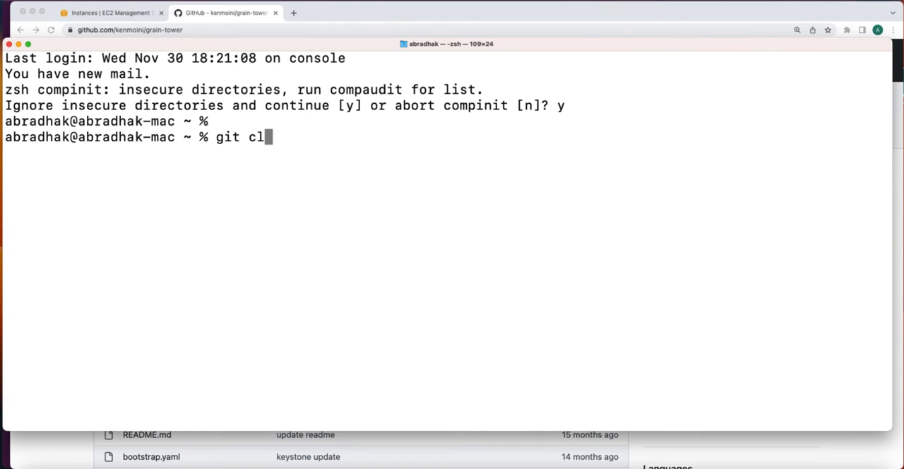
type("one")
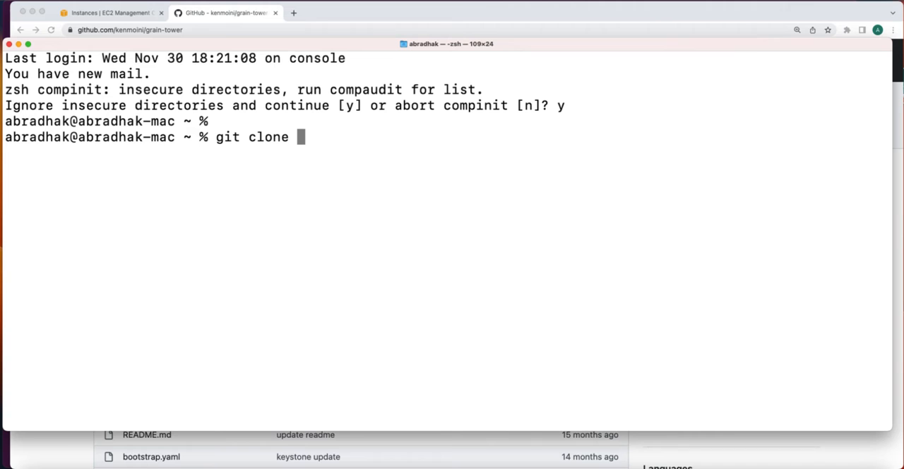
type("https://github.com/kenmoini/grain-tower")
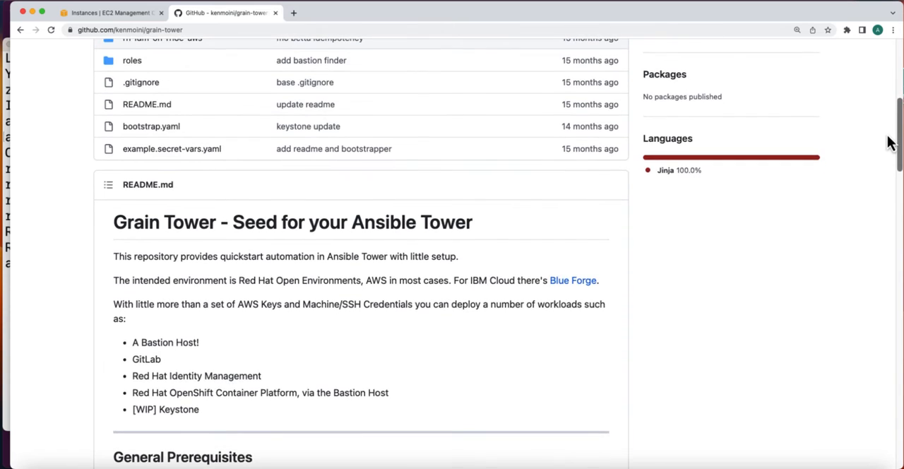
scroll("down", 3)
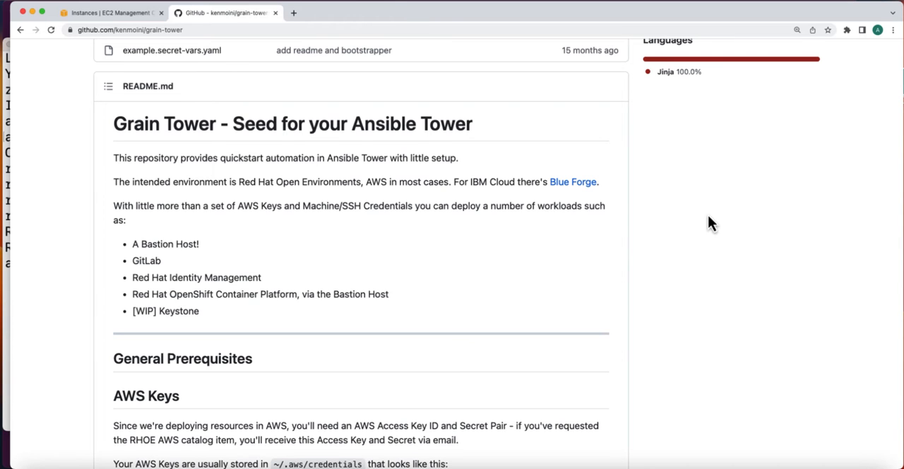
scroll("down", 3)
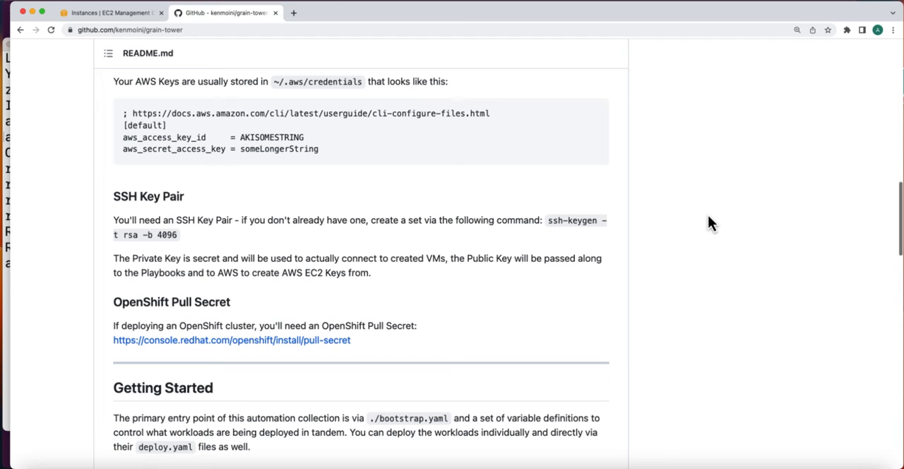
mouse_move(775, 231)
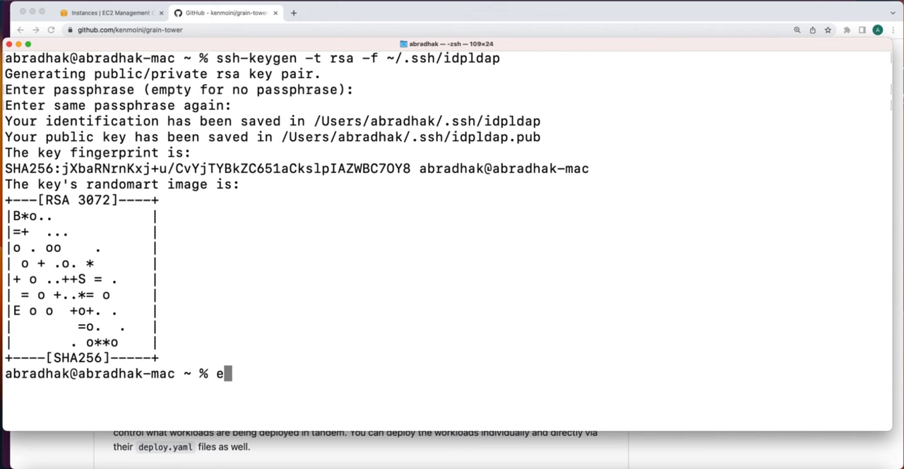
Start ssh-agent, copy example.secret-vars.yaml to secret-vars.yaml, and open it in nano.
type("val $(ssh-agent -s)")
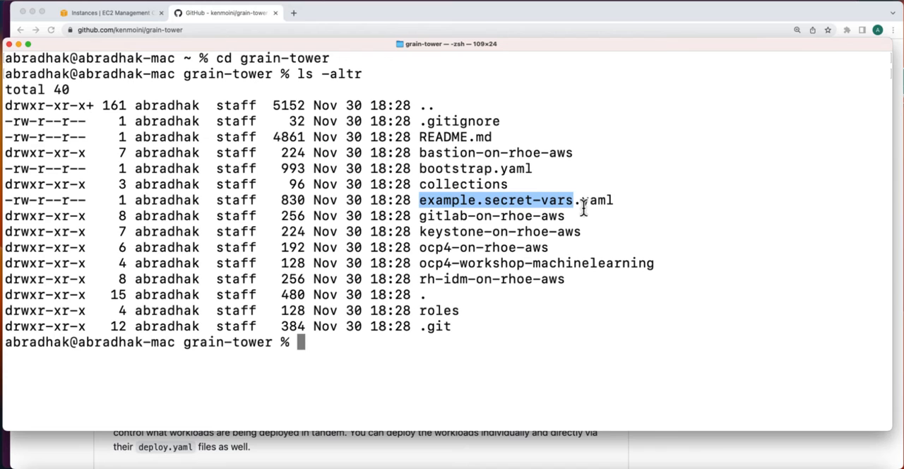
type("cp example.secret-vars.yaml secret-vars.yaml")
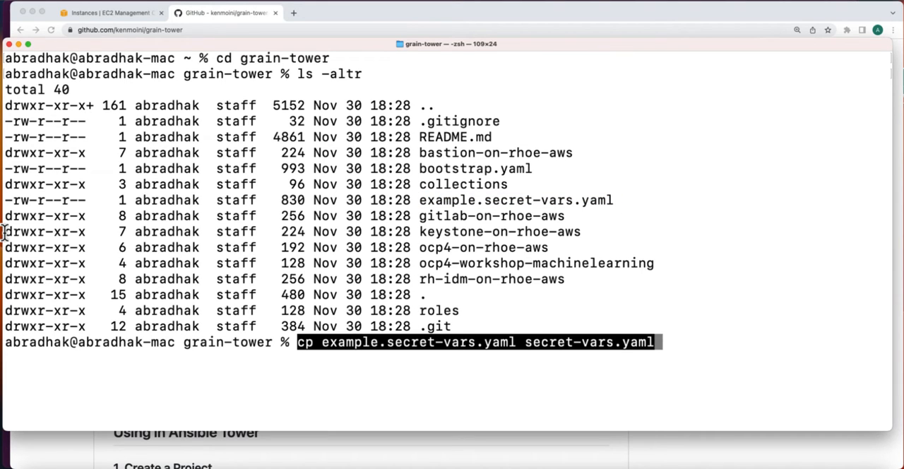
type("nano sec")
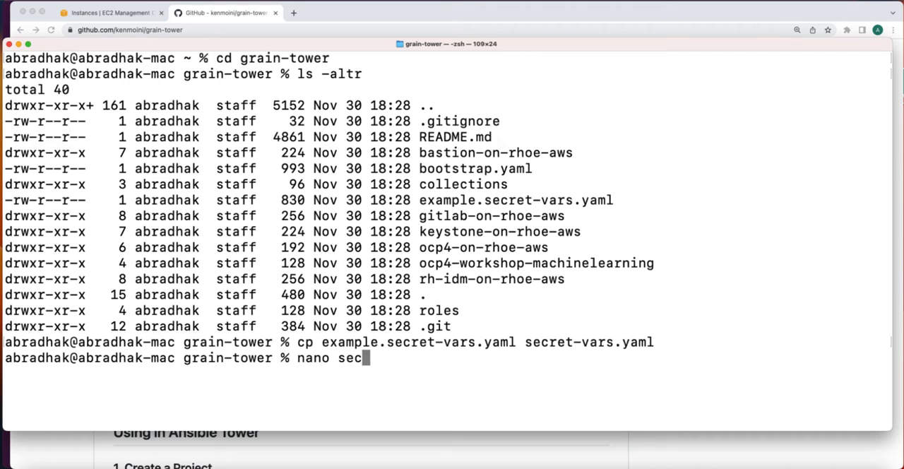
type("ret-vars")
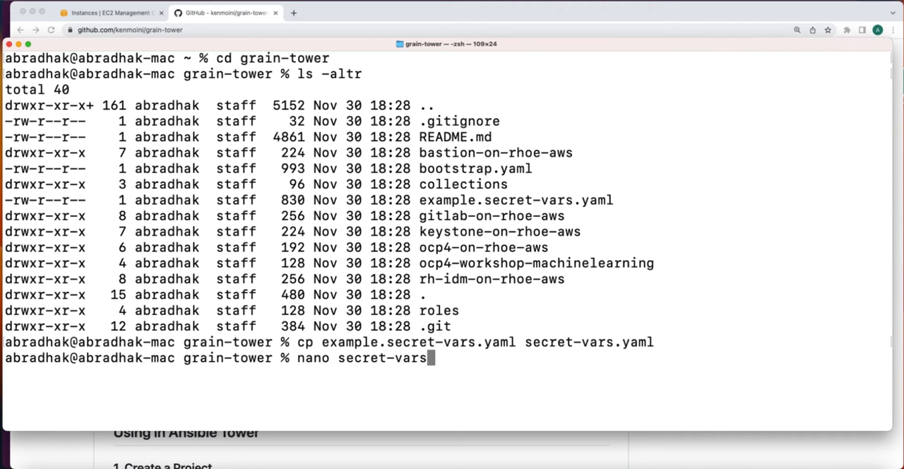
type(".yam")
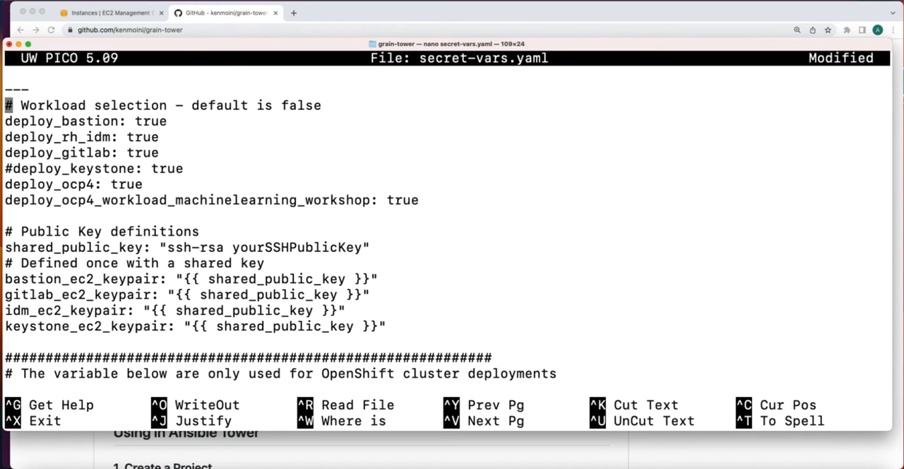
Comment out the bastion, GitLab, OCP4 and workshop deploy lines with #.
type("#")
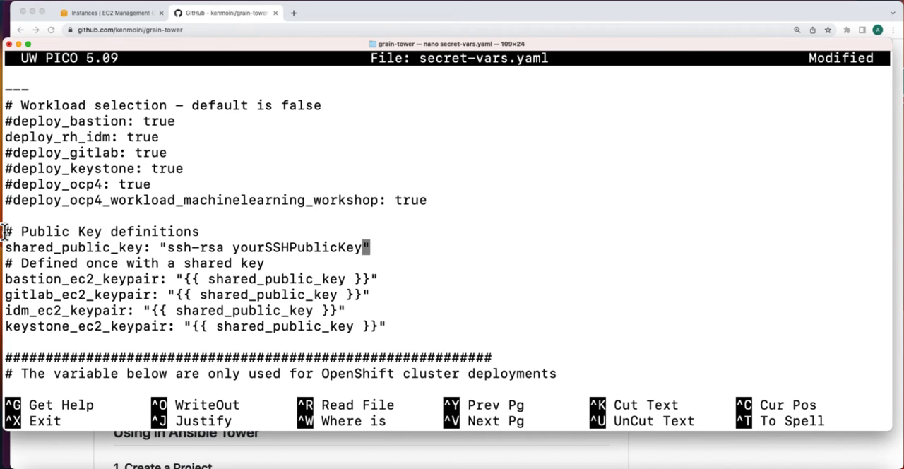
key("Backspace")
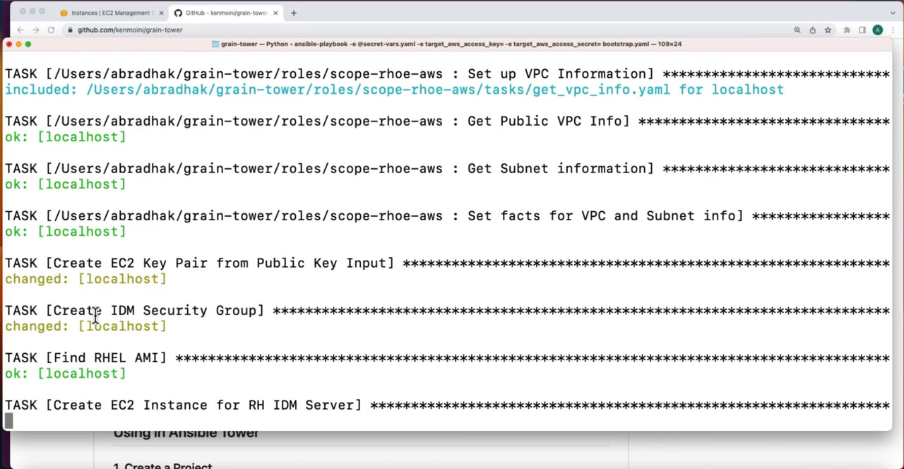
Run ansible-playbook with secret-vars.yaml, then load idm.7zh7k.sandbox2966.opentlc.com in the browser.
left_click(102, 13)
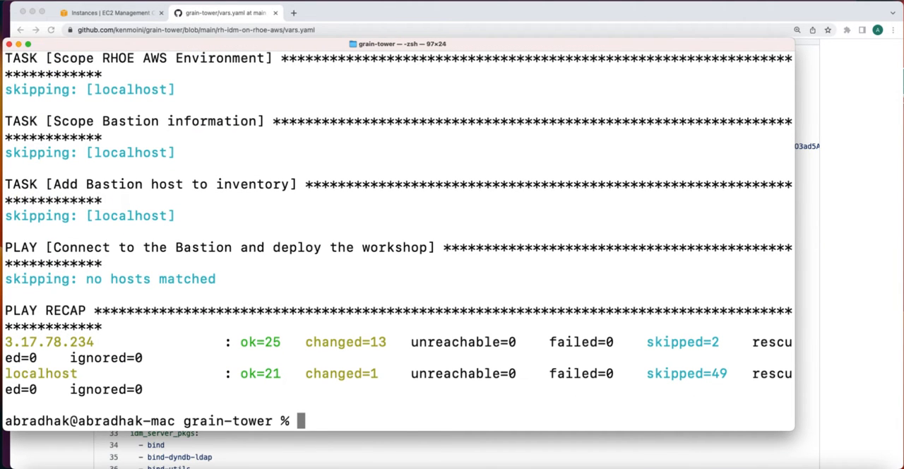
type("ansible-playbook -e \"@secret-vars.yaml\" -e target_aws_access_key=${AWS_ACCESS_KEY_ID} -e target_aws_access_secret=${AWS_SECRET_ACCESS_KEY} bootstrap.yaml")
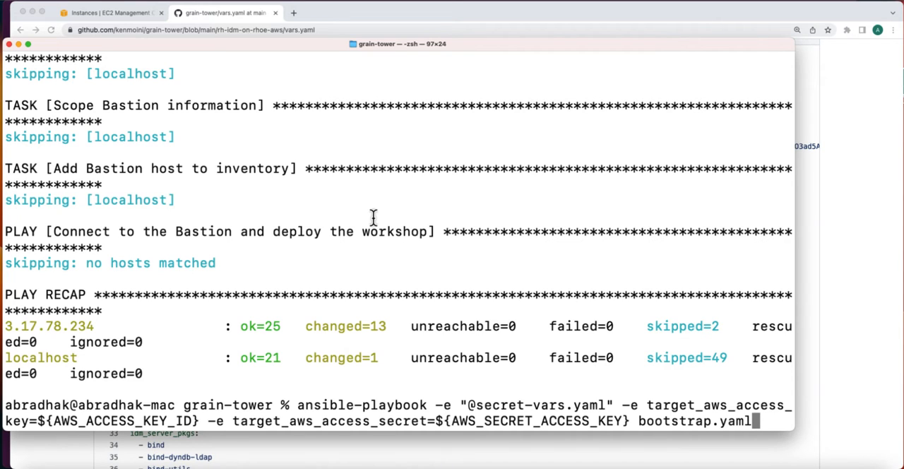
type("idm.7zh7k.sandbox2966.opentlc.com/ipa/ui/")
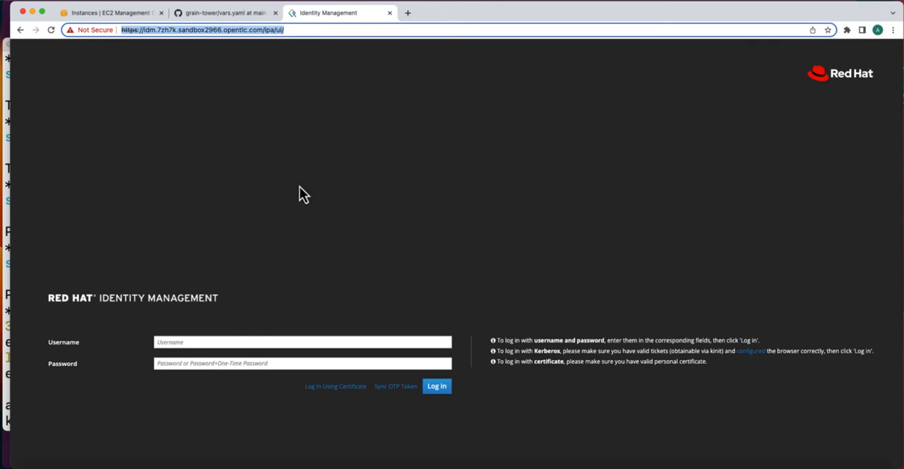
Log in to IdM as admin using idm_server_admin_password from vars.yaml.
type("admin")
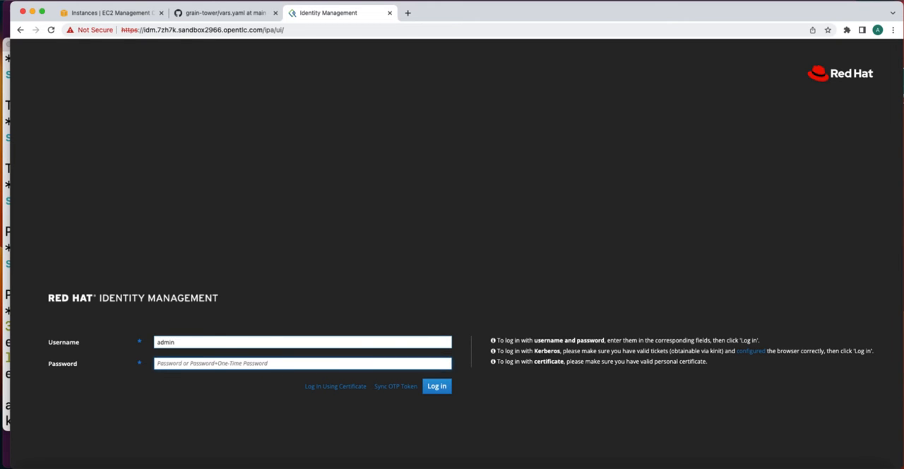
left_click(226, 13)
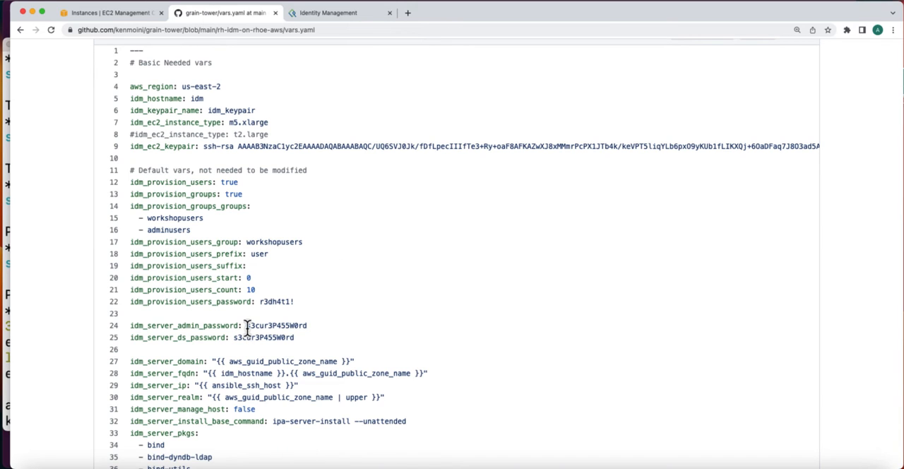
double_click(275, 326)
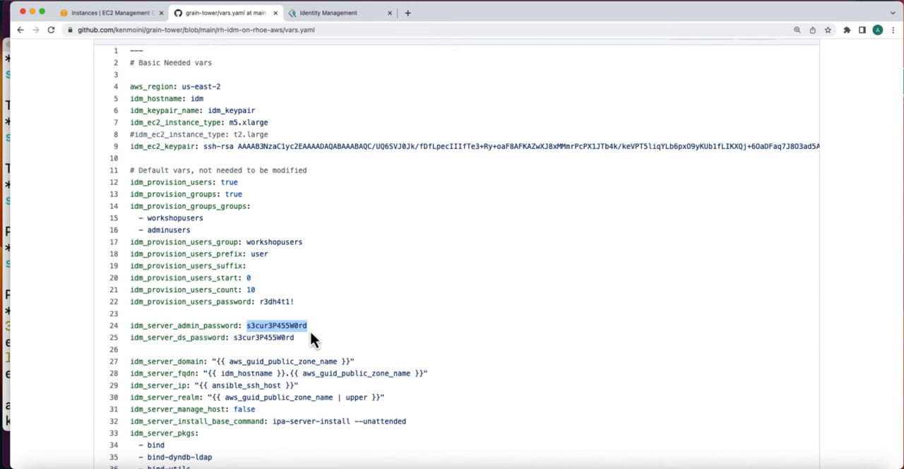
left_click(338, 13)
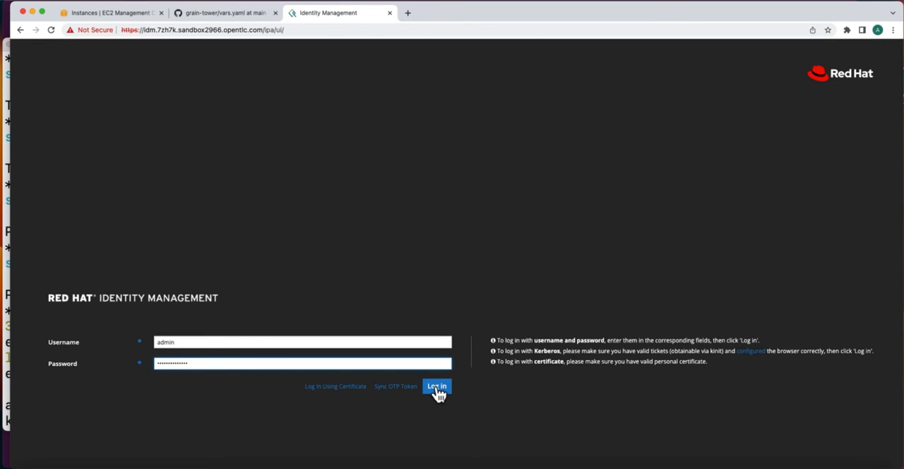
left_click(435, 386)
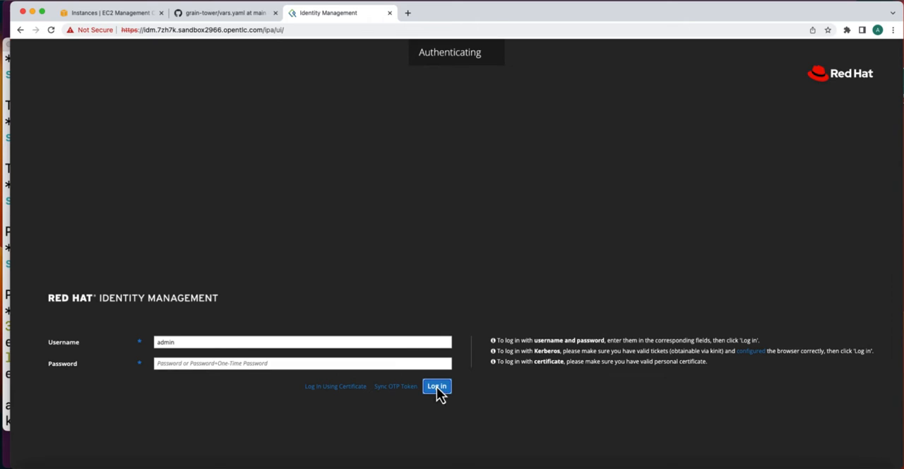
left_click(443, 386)
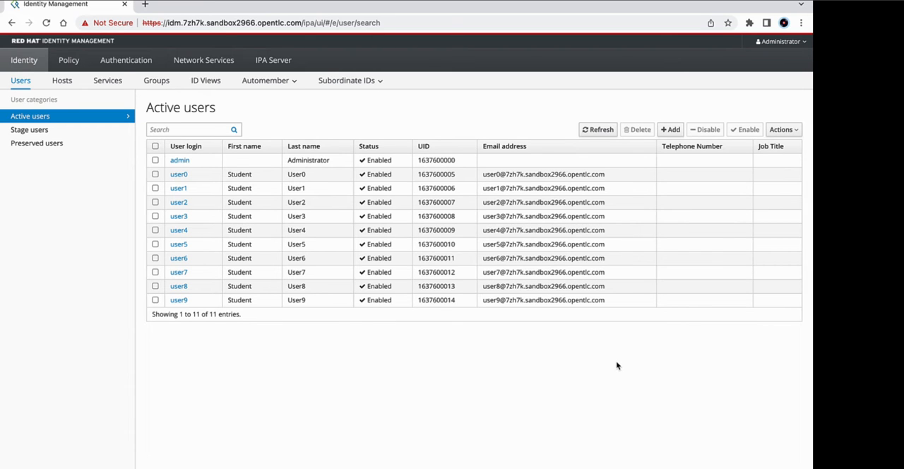
View certificate serial number 1, the Certificate Authority, under Authentication > Certificates.
left_click(126, 60)
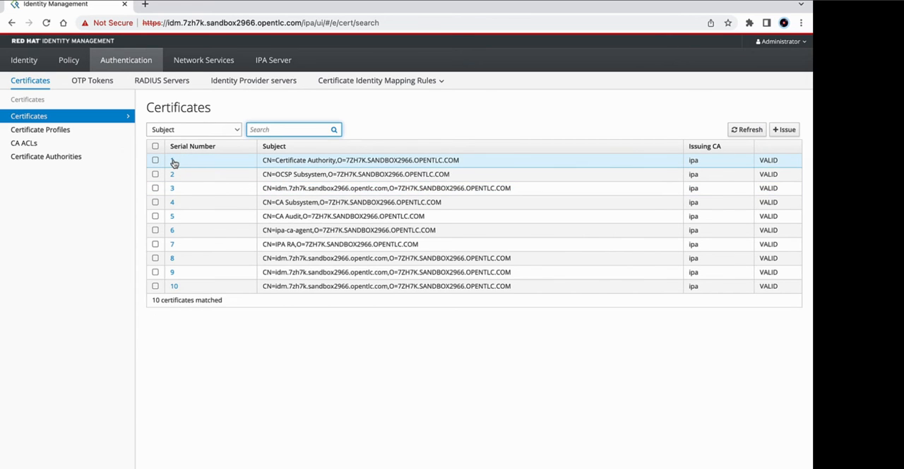
left_click(172, 160)
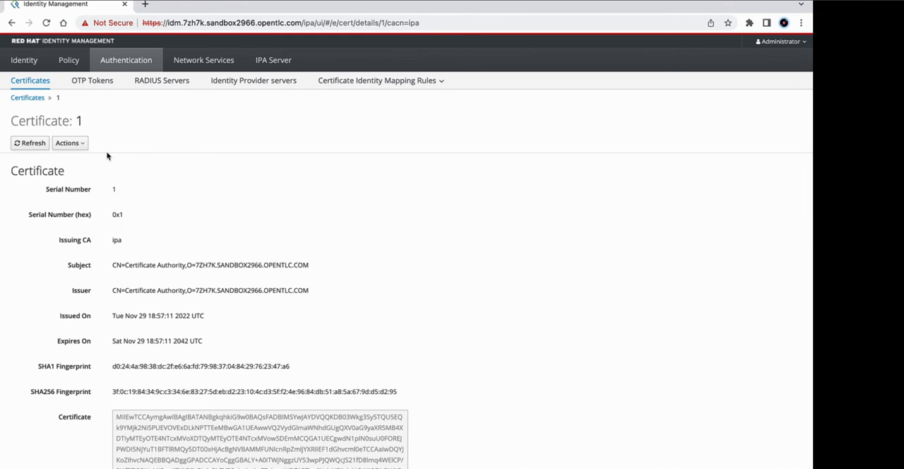
left_click(69, 143)
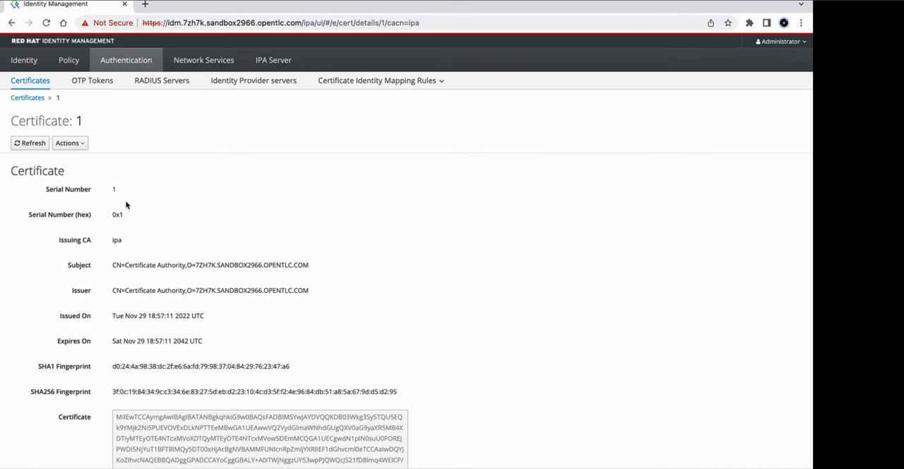
mouse_move(178, 226)
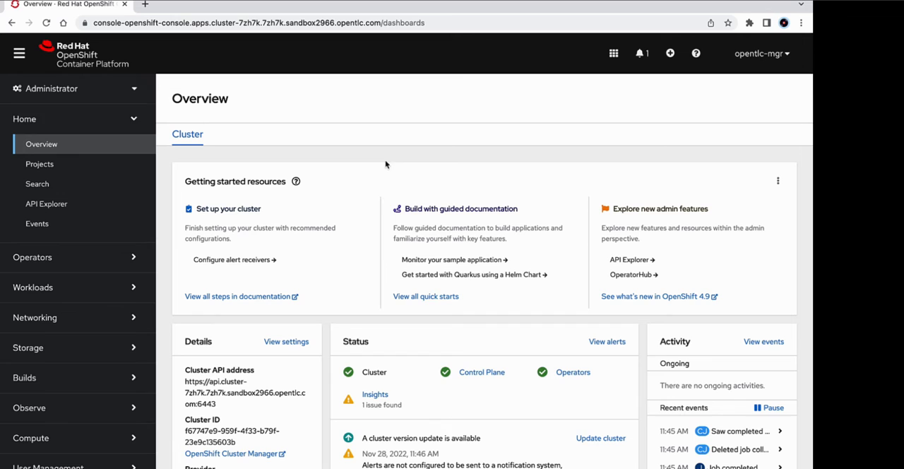
mouse_move(96, 98)
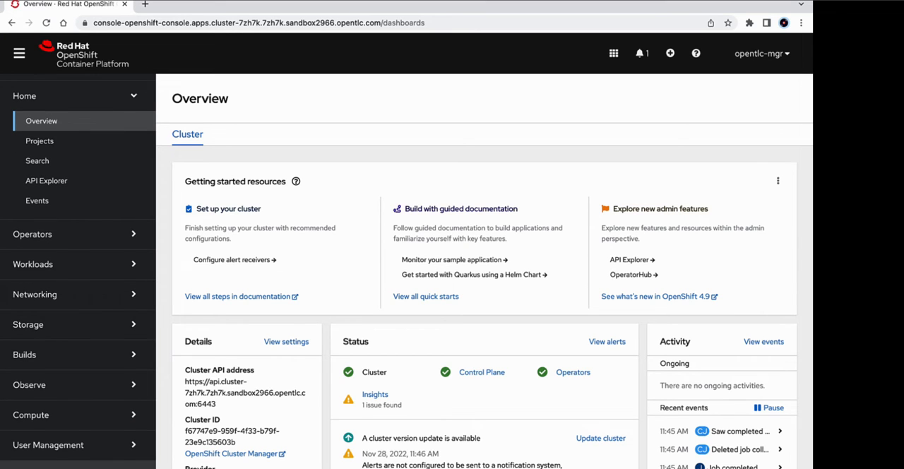
Go to Cluster Settings > ClusterOperators and select the authentication operator.
left_click(54, 392)
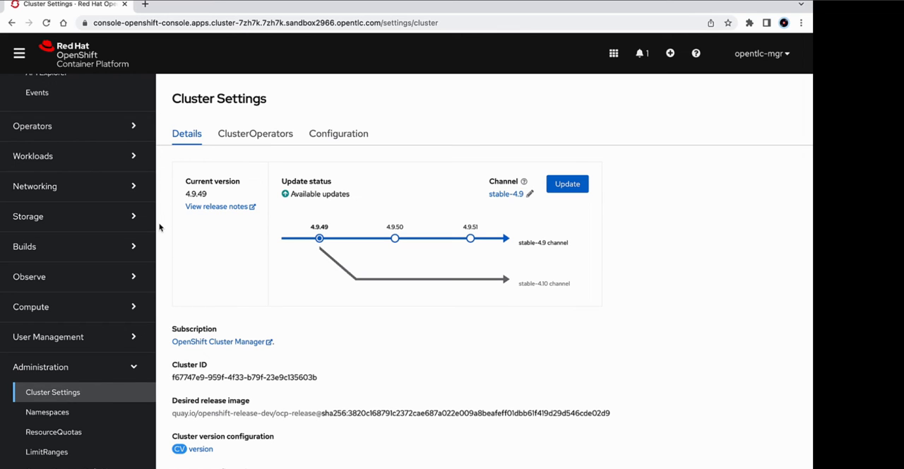
left_click(256, 134)
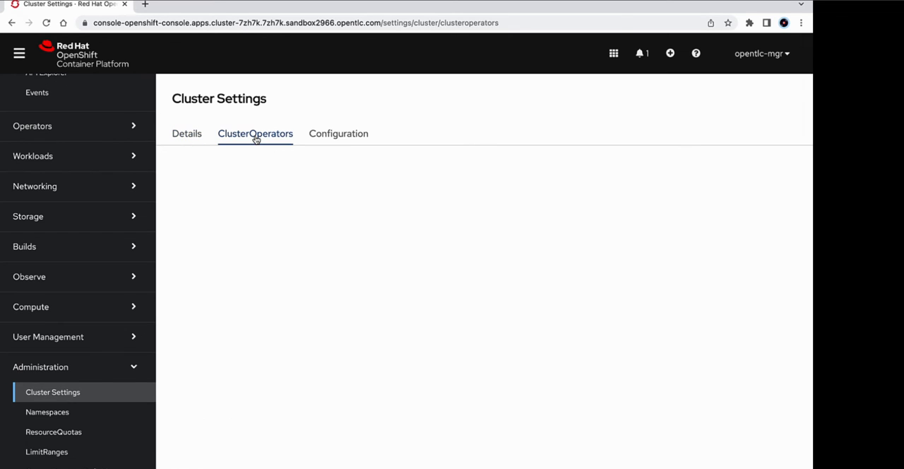
left_click(255, 133)
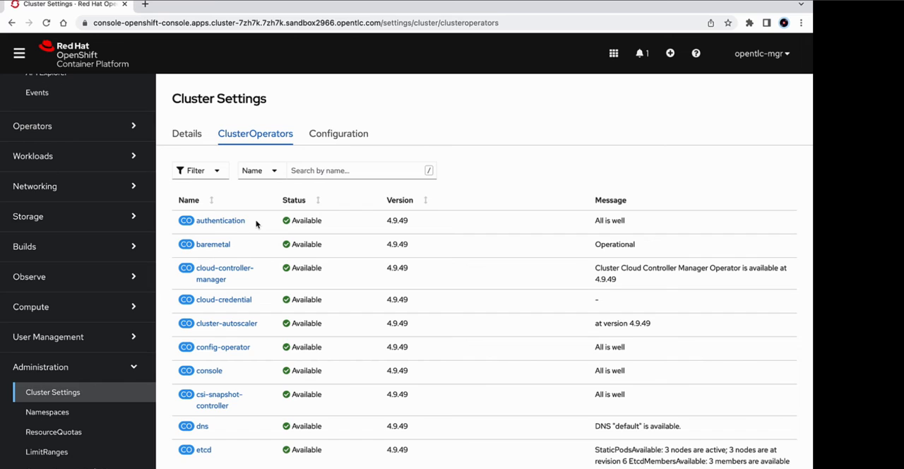
mouse_move(249, 224)
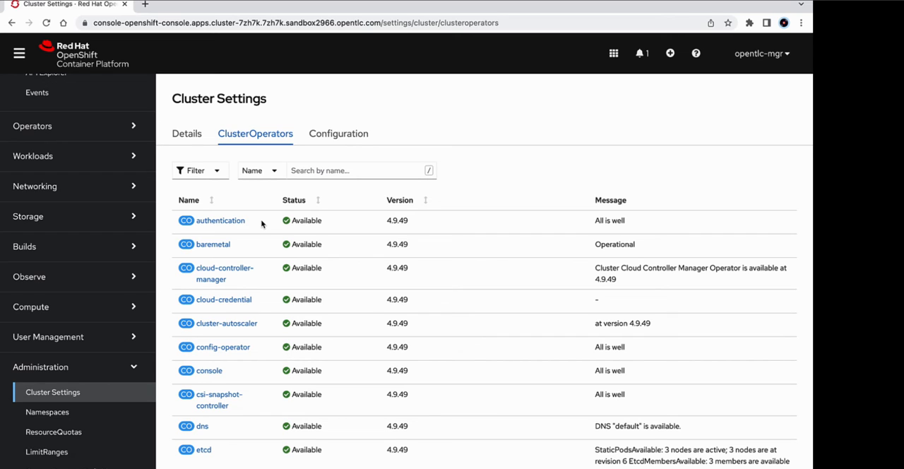
left_click(219, 221)
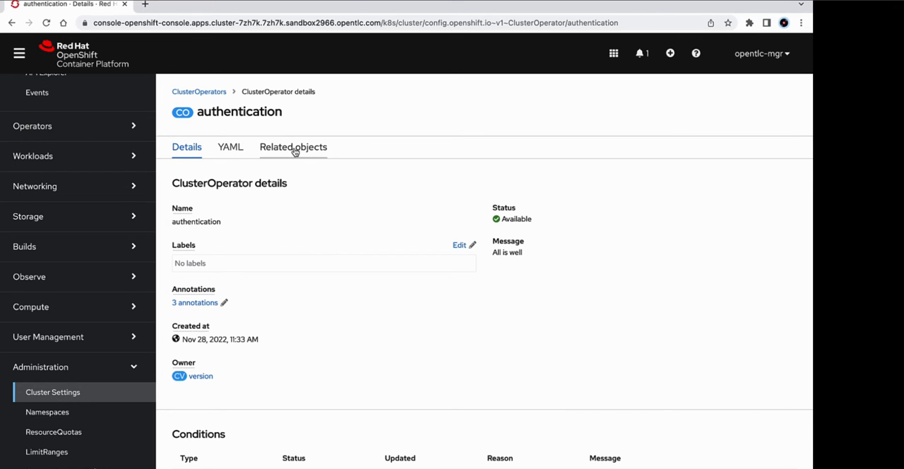
Open OAuth 'cluster' from Related objects and scroll to the htpasswd_provider entry.
left_click(294, 147)
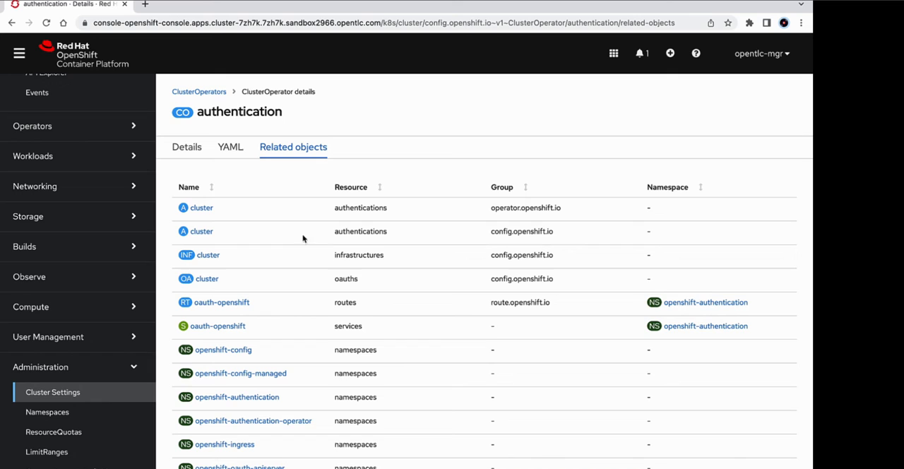
mouse_move(280, 292)
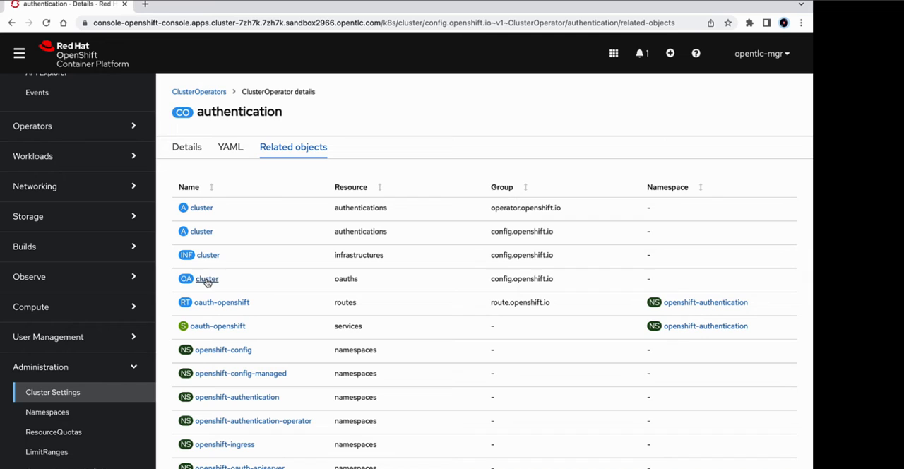
left_click(207, 279)
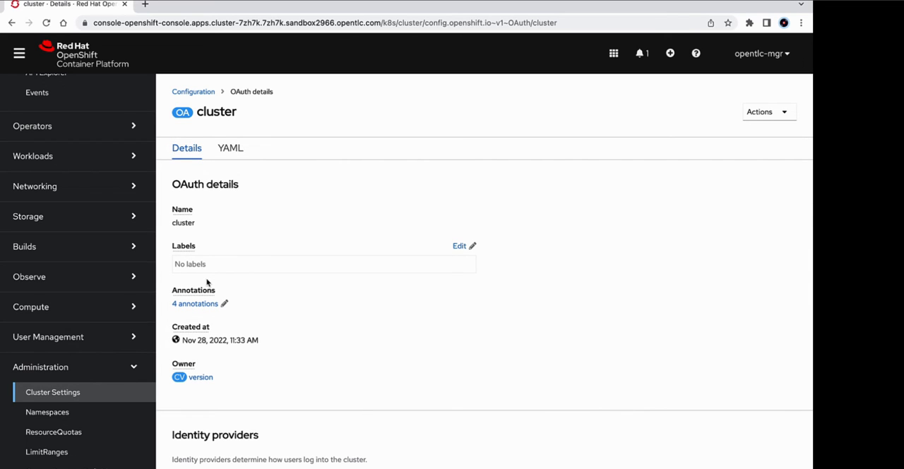
mouse_move(277, 244)
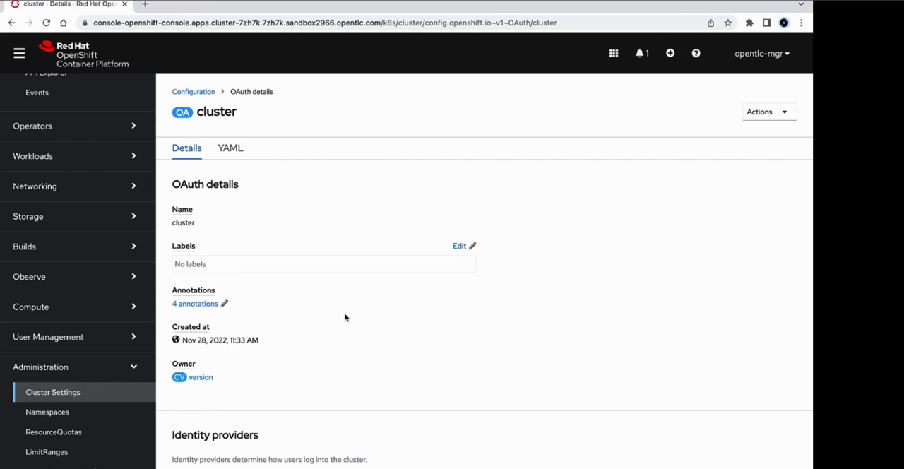
scroll("down", 3)
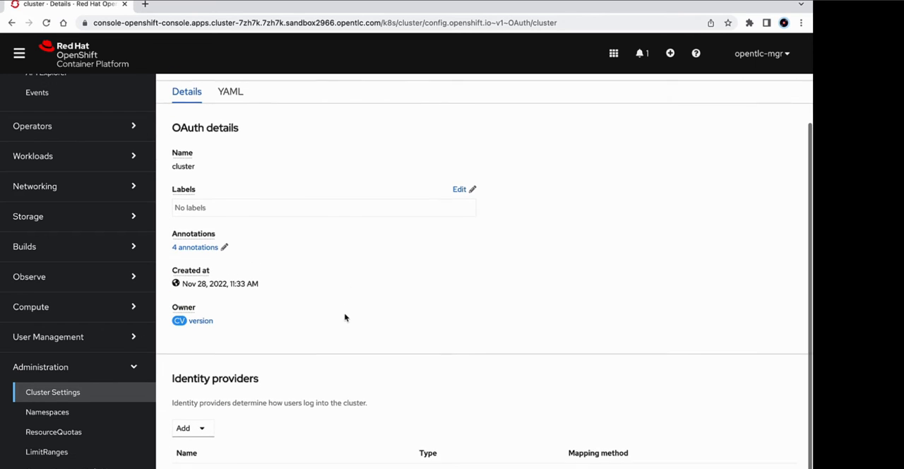
scroll("down", 3)
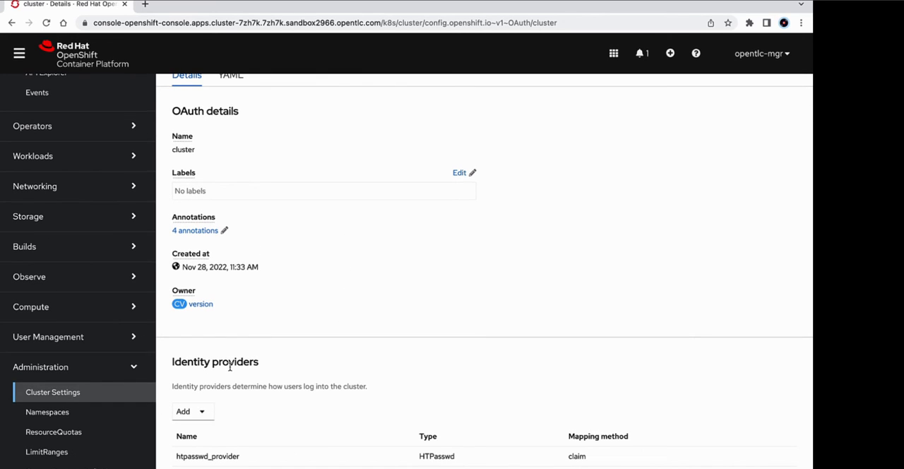
mouse_move(203, 461)
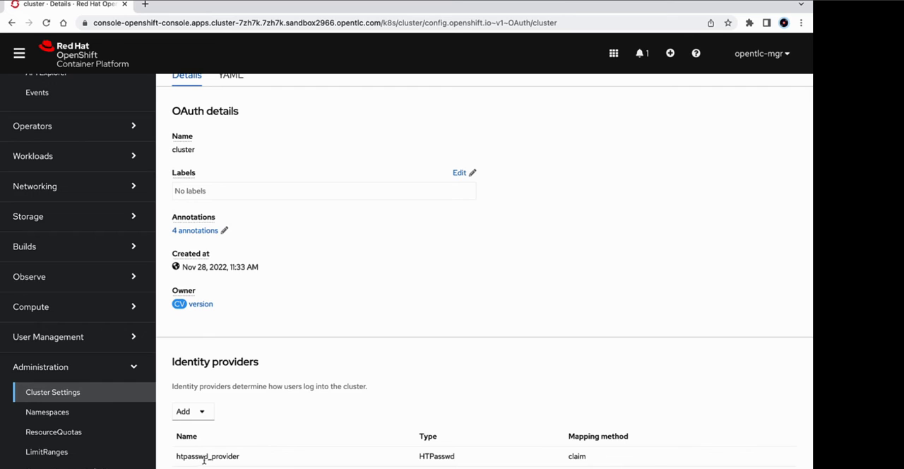
mouse_move(318, 457)
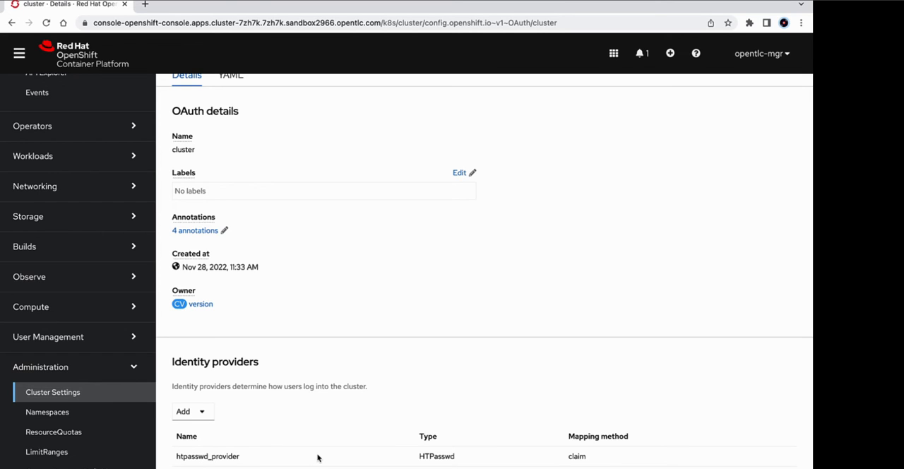
mouse_move(342, 386)
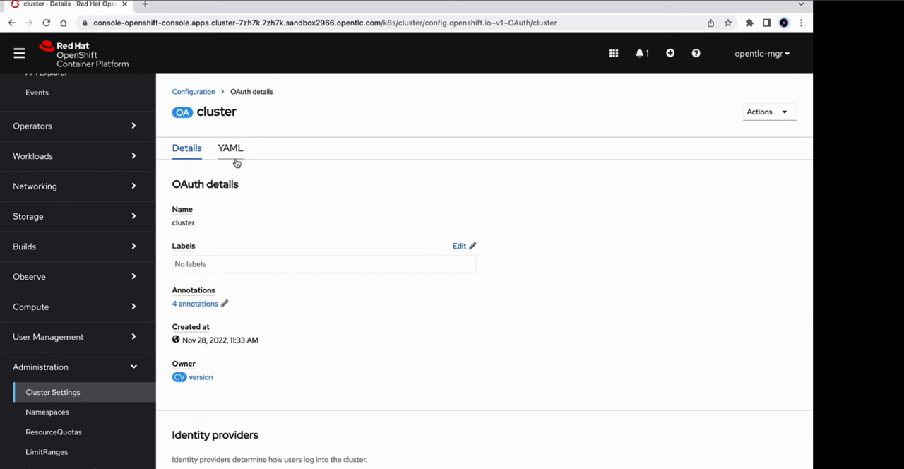
left_click(231, 147)
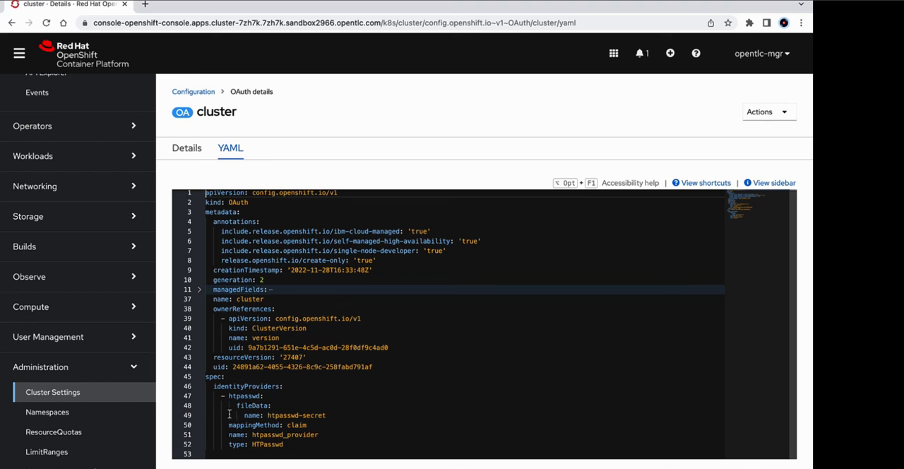
mouse_move(233, 386)
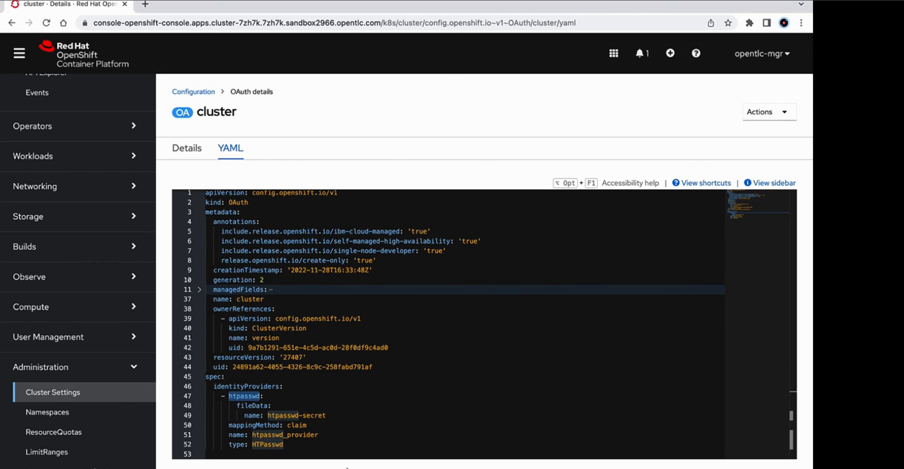
mouse_move(310, 465)
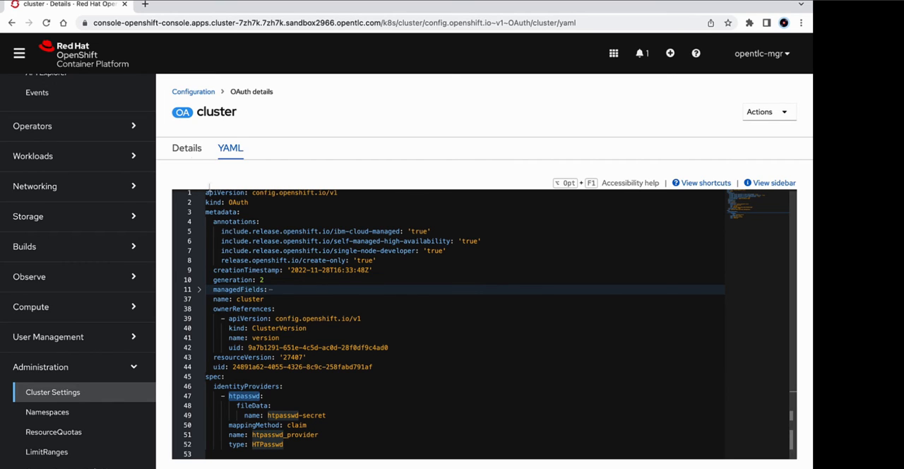
left_click(186, 148)
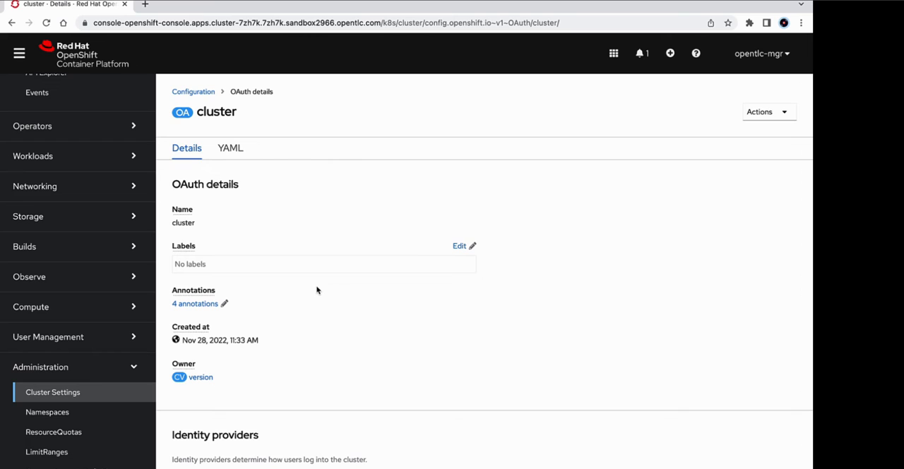
Choose Add > LDAP under Identity providers and name the provider ldap-auth.
scroll("down", 3)
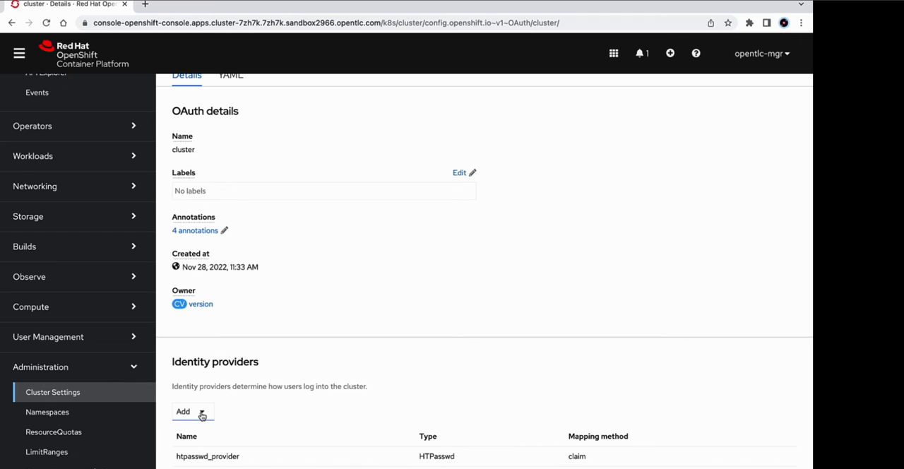
left_click(192, 412)
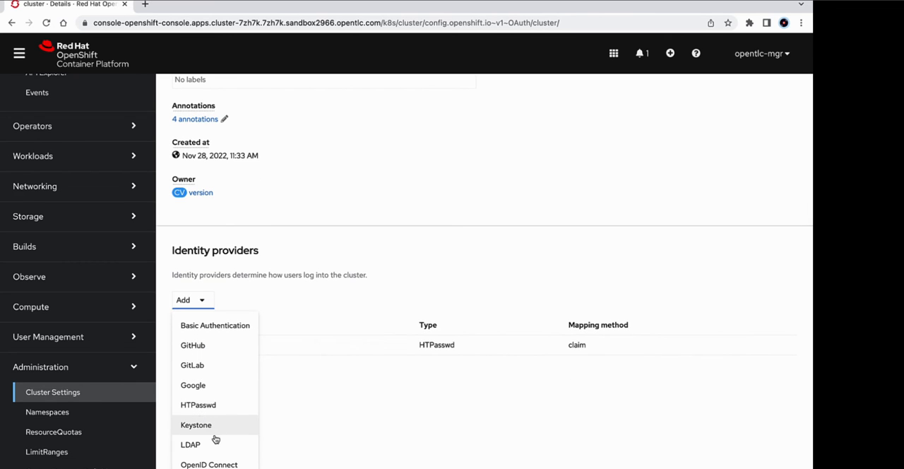
left_click(191, 445)
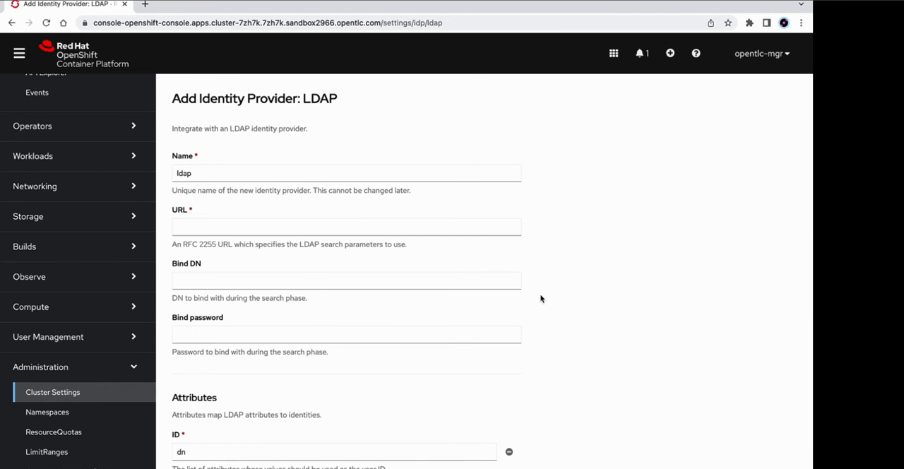
mouse_move(583, 308)
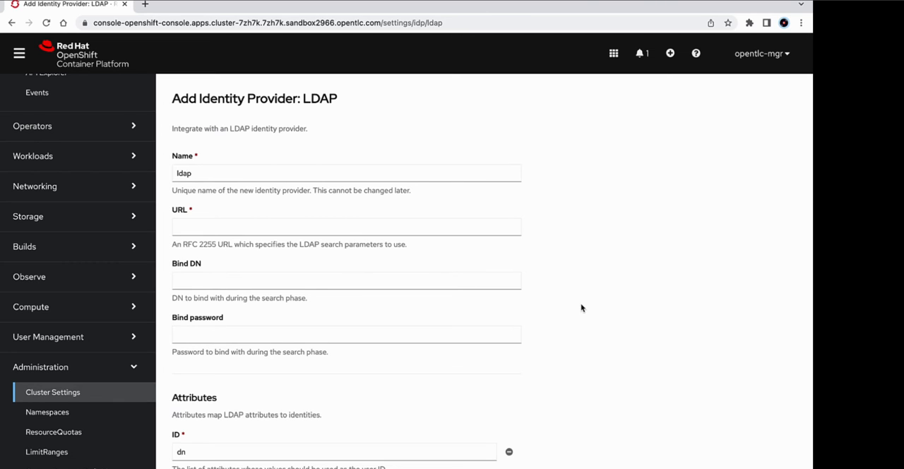
left_click(237, 173)
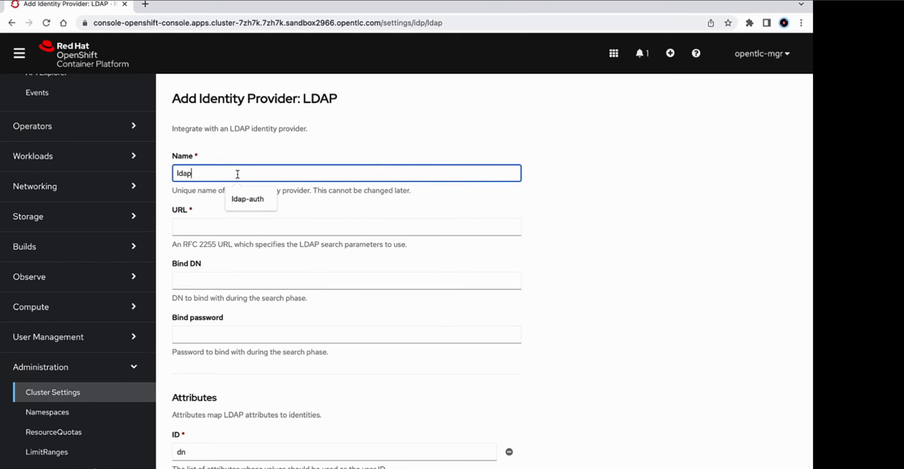
left_click(246, 199)
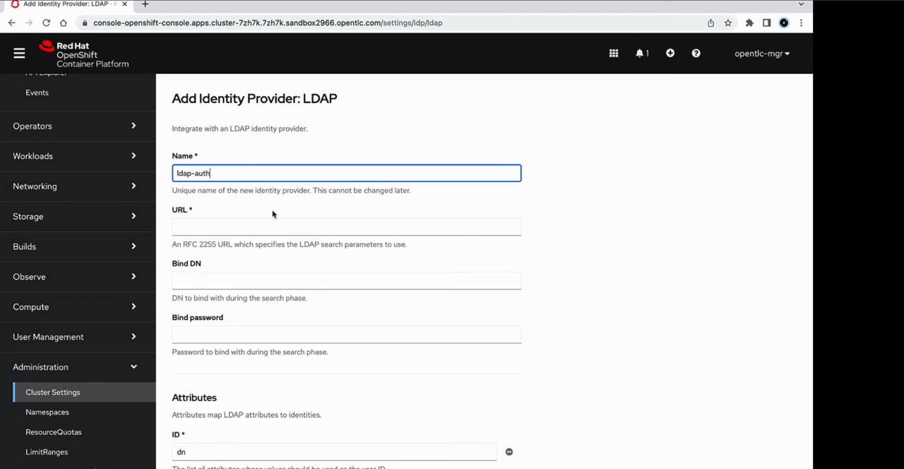
Enter the LDAP URL ldaps://idm.7zh7k.sandbox2966.openlc.com:636/.
left_click(346, 227)
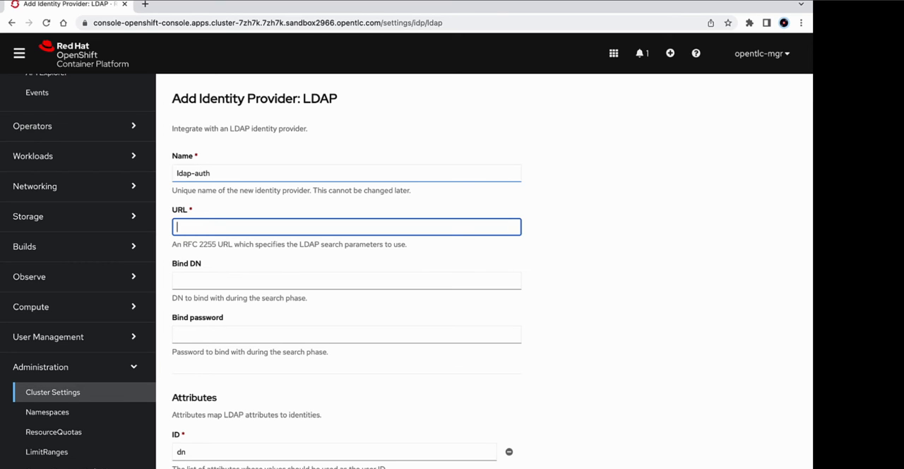
left_click(346, 226)
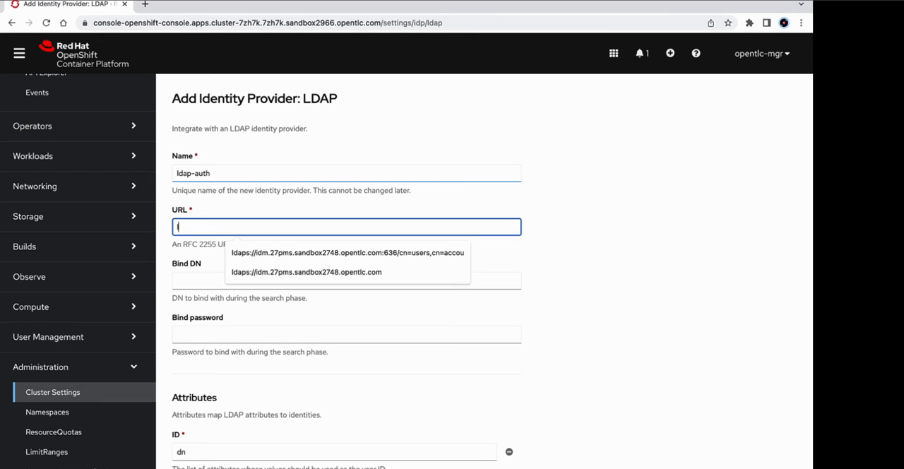
type("ldaps://")
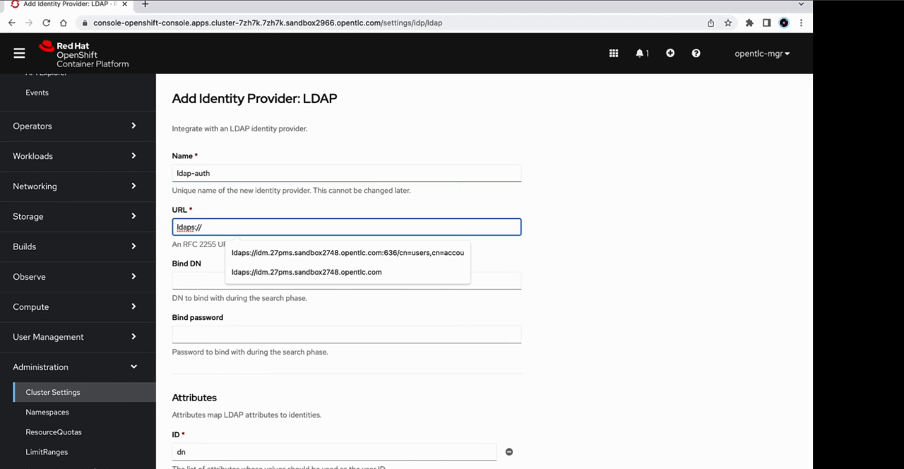
type("ldaps://idm.7zh7k.sandbox2966.openlc.com:")
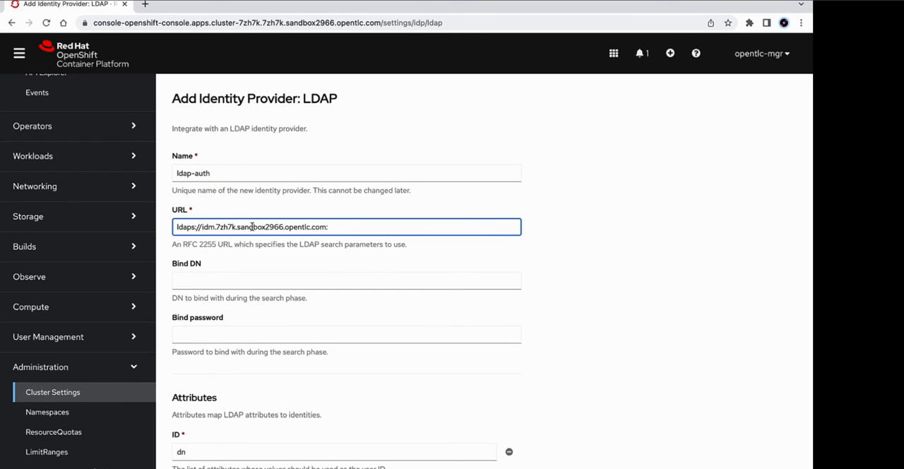
type("6")
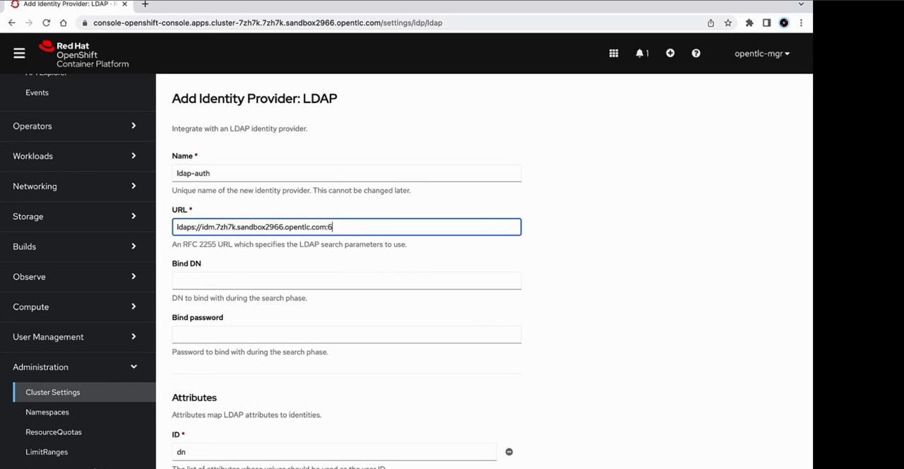
type("36")
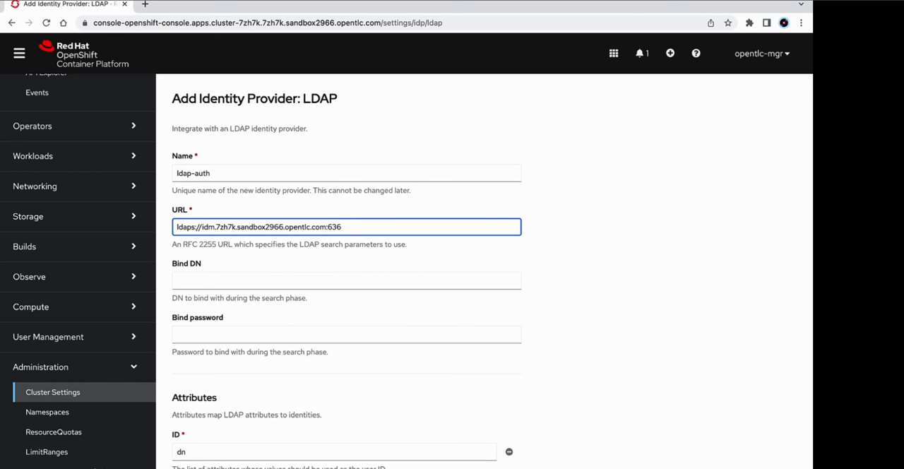
type("/")
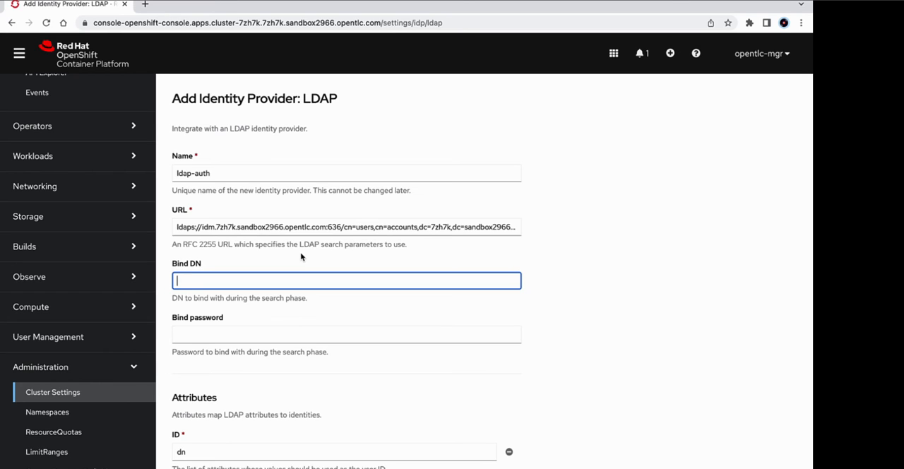
Enter the bind DN uid=admin and move to the Bind password field.
type("uid=")
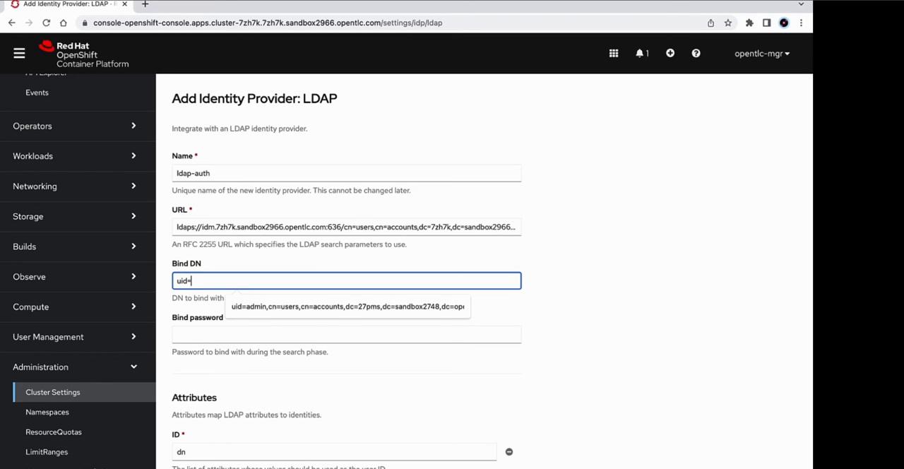
type("admin,cn=users,cn=accounts,dc=7zh7k,dc=sandbox2966,dc=opentlc,dc=com")
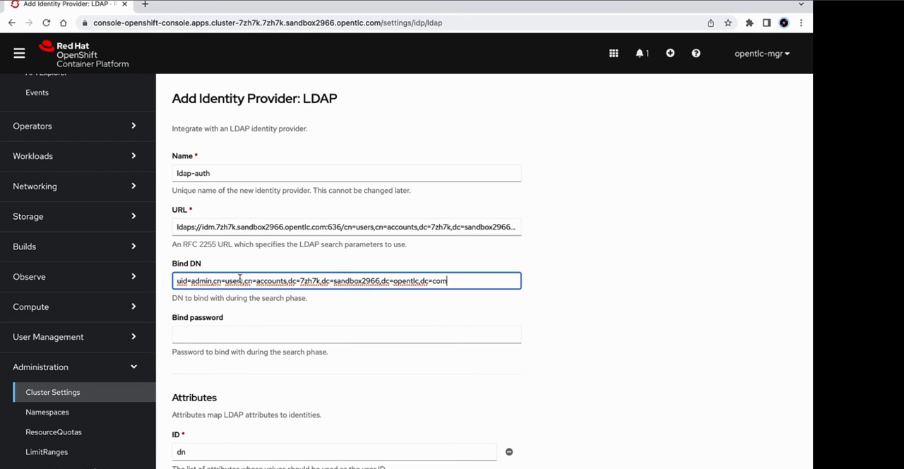
left_click(347, 334)
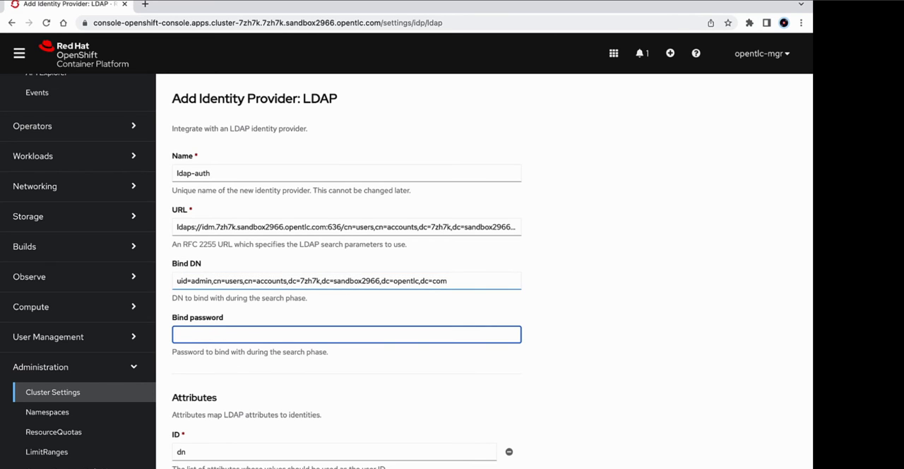
mouse_move(267, 330)
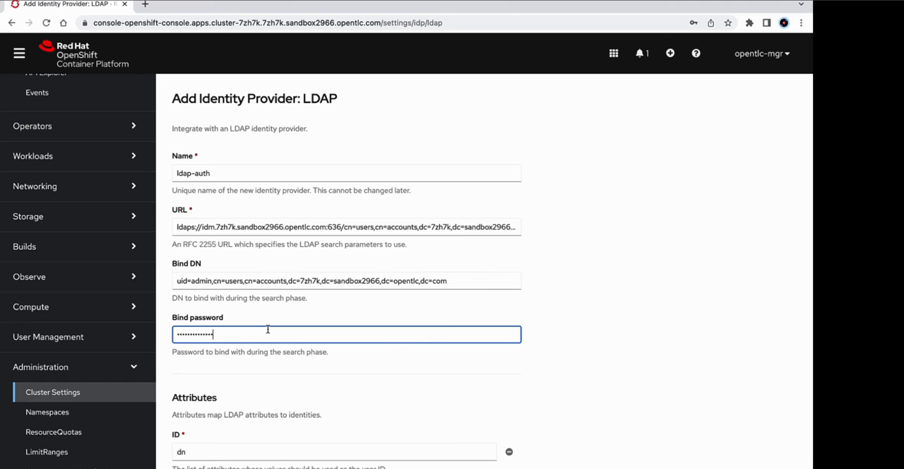
mouse_move(394, 374)
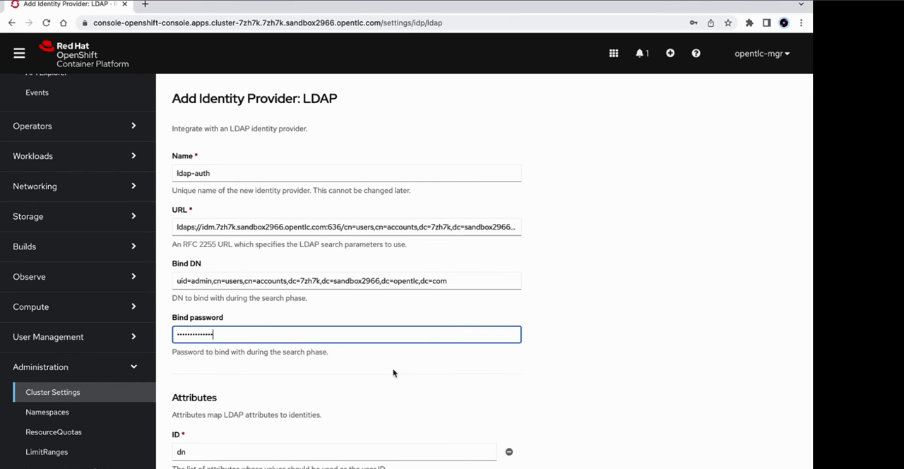
Enter 'mail' as the Email attribute in the ldap-auth form's Attributes section.
scroll("down", 3)
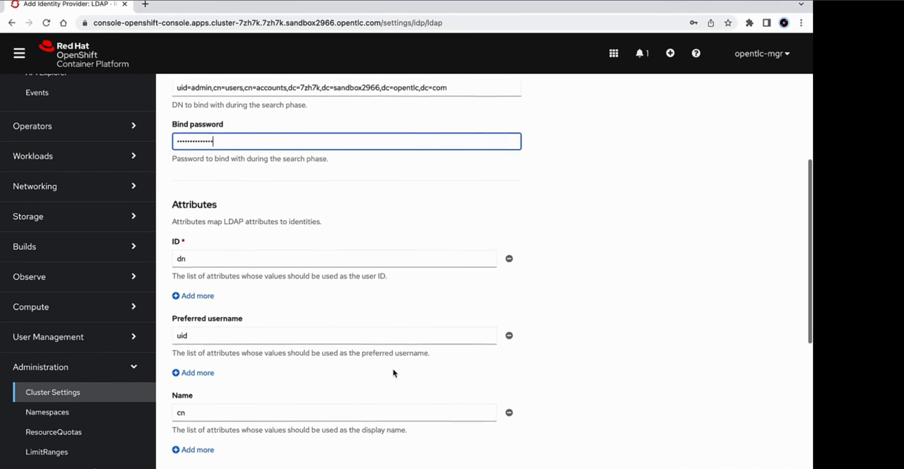
scroll("down", 3)
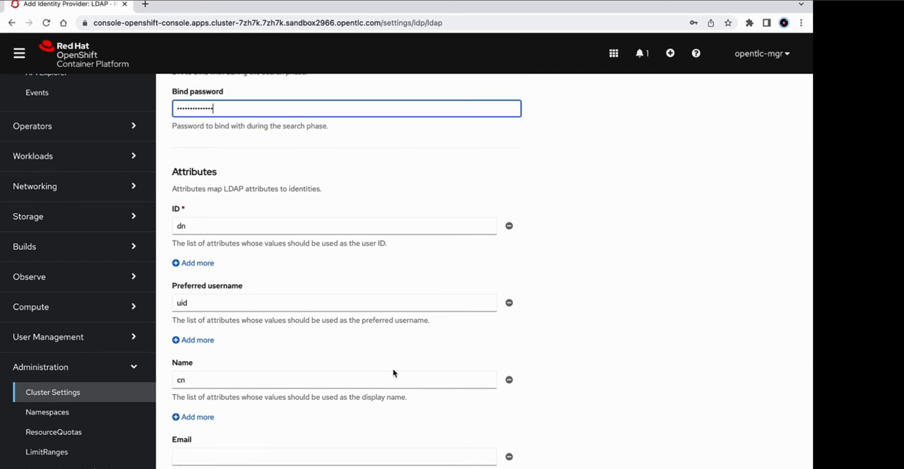
scroll("down", 3)
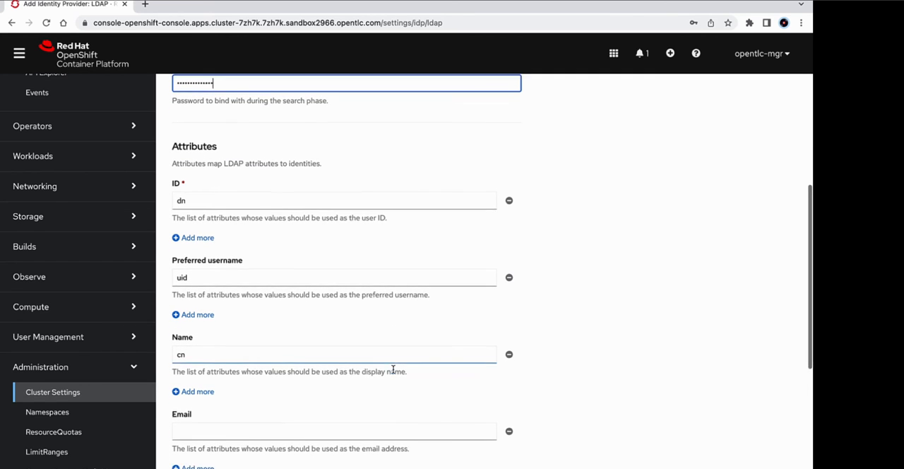
scroll("down", 3)
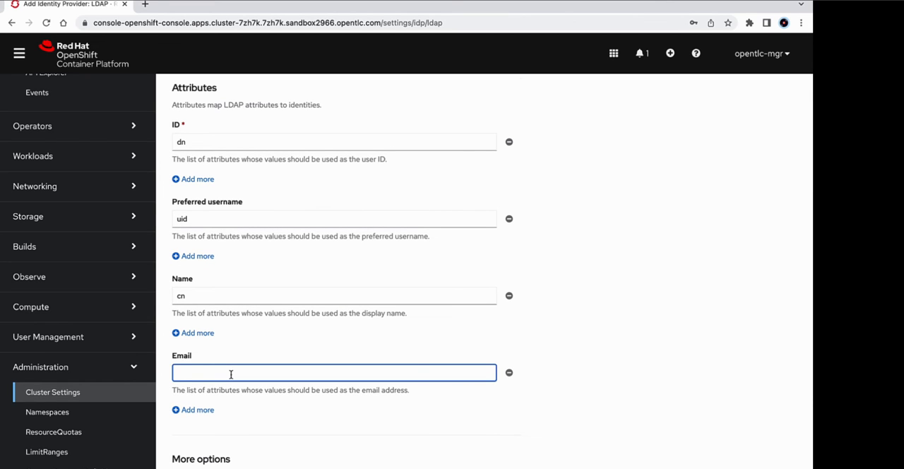
type("mail")
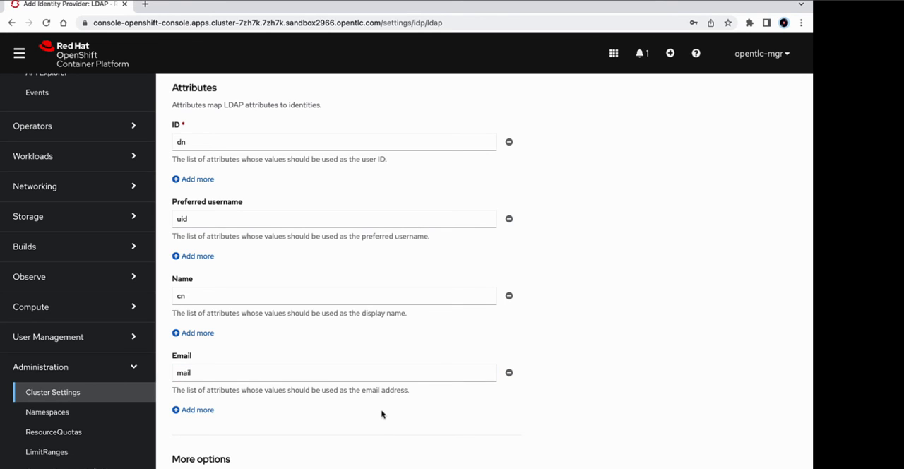
scroll("down", 3)
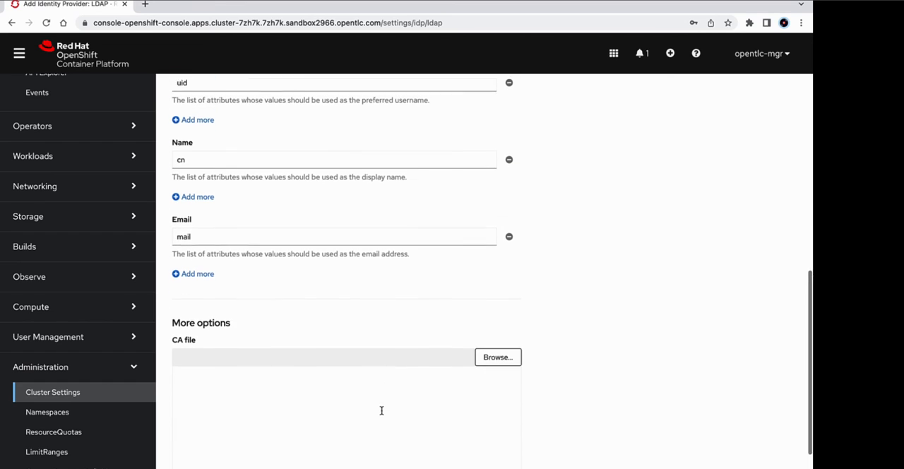
Upload cert.pem as the CA file under More options.
scroll("down", 3)
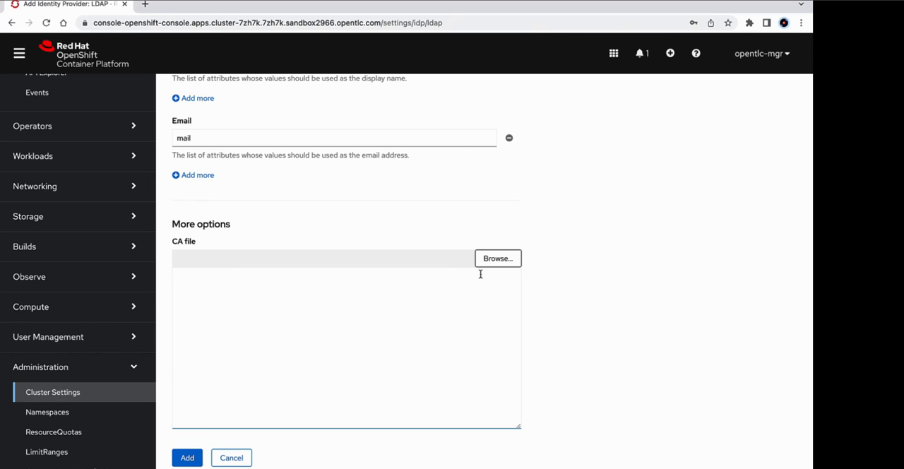
mouse_move(502, 272)
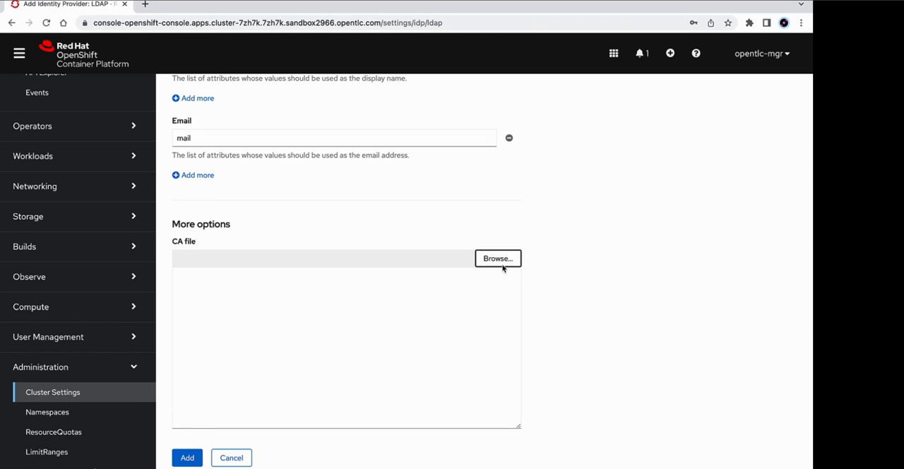
mouse_move(504, 266)
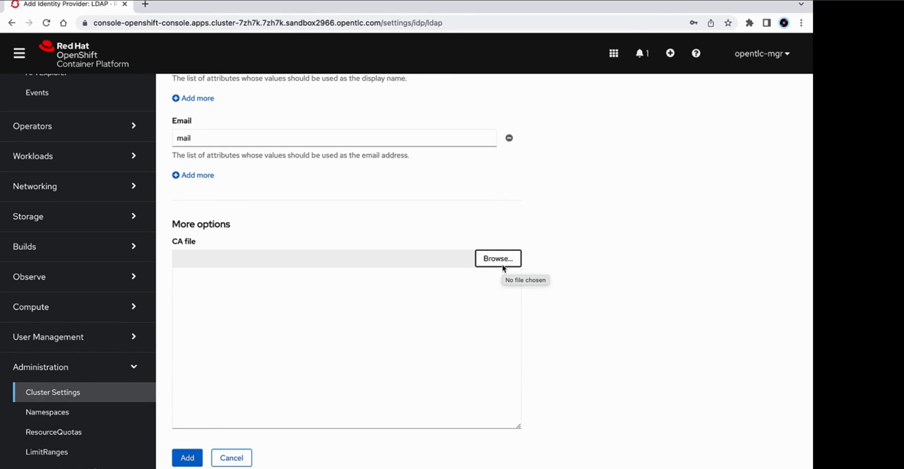
left_click(498, 259)
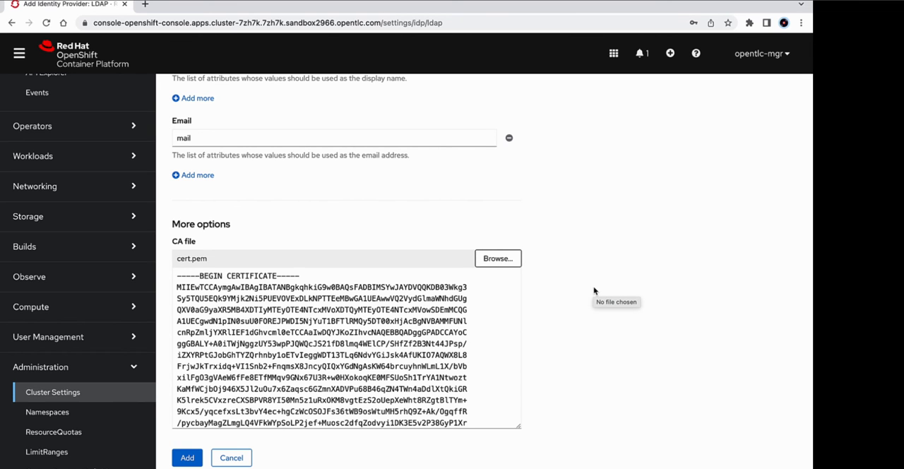
mouse_move(551, 312)
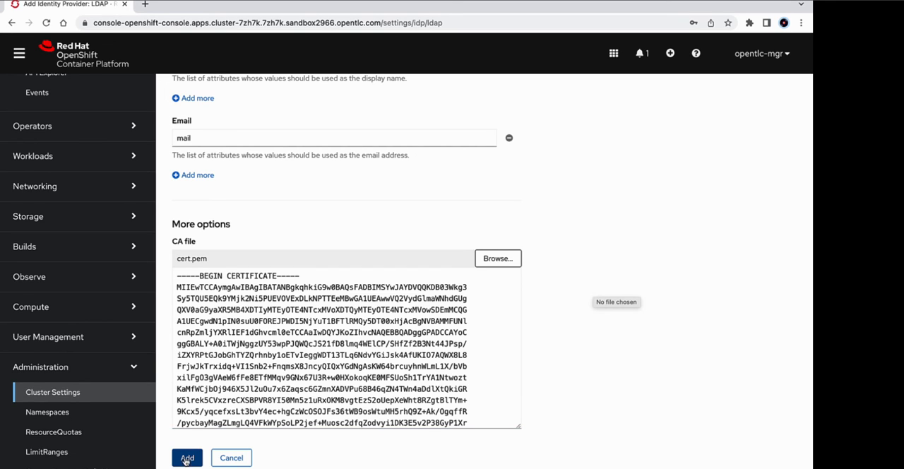
Add the ldap-auth provider from the completed LDAP form.
left_click(188, 458)
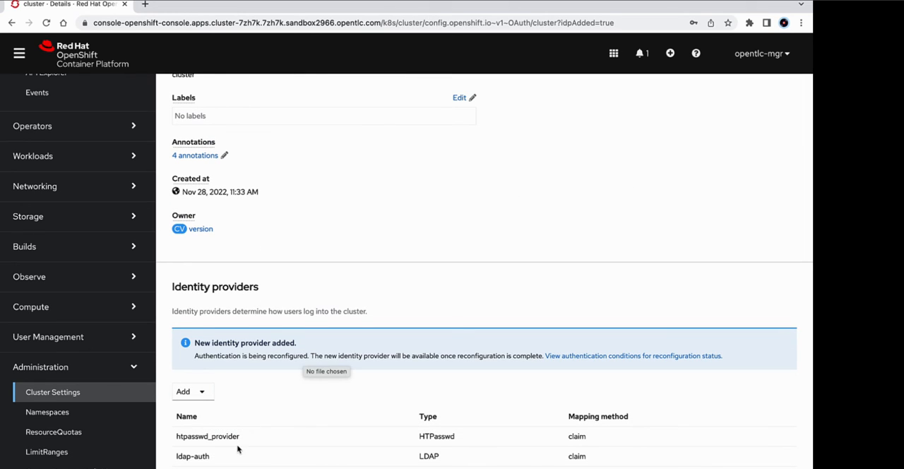
mouse_move(209, 456)
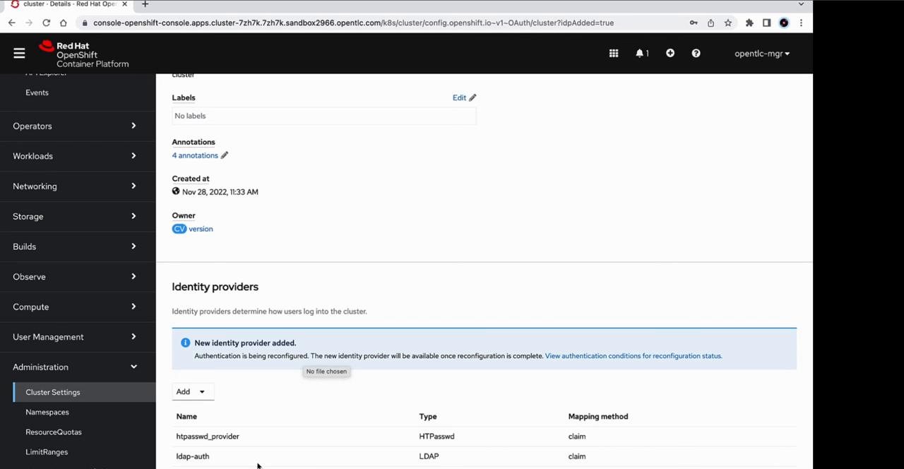
mouse_move(387, 400)
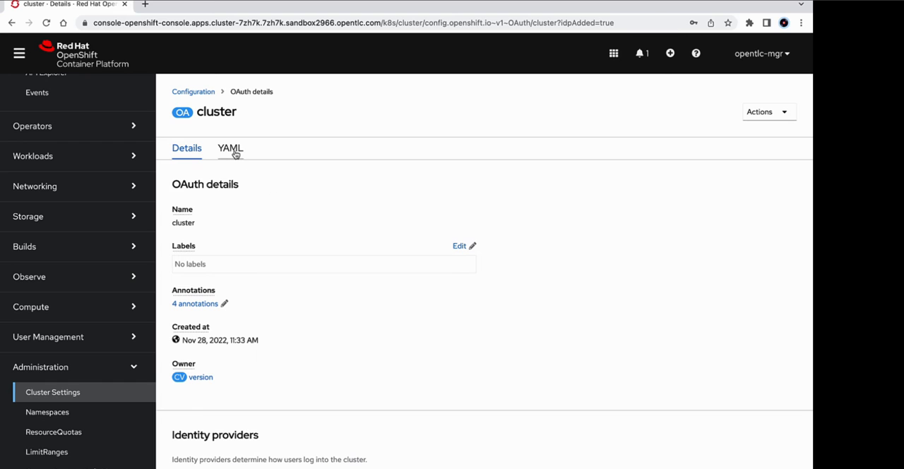
Show the OAuth cluster resource as YAML and scroll to the ldap-auth entry.
left_click(230, 148)
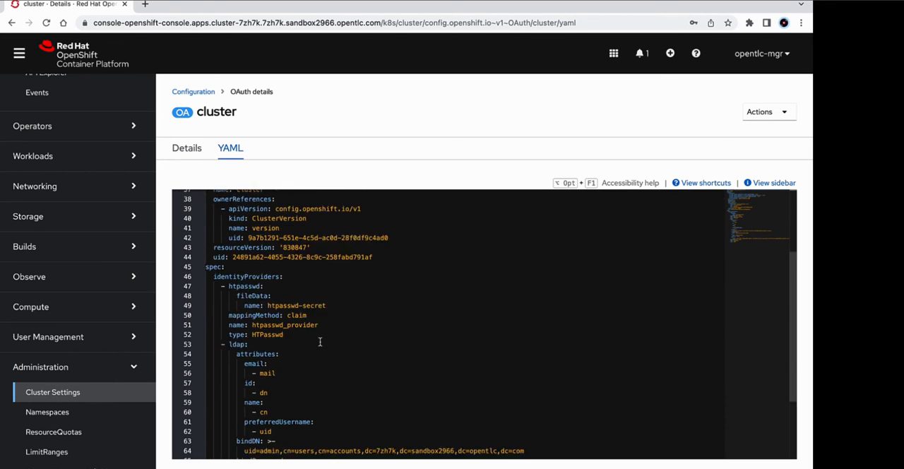
scroll("down", 3)
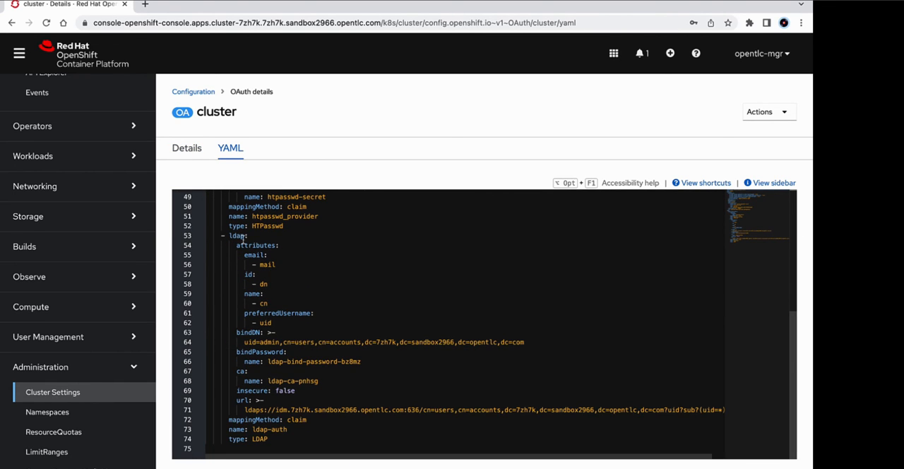
mouse_move(270, 343)
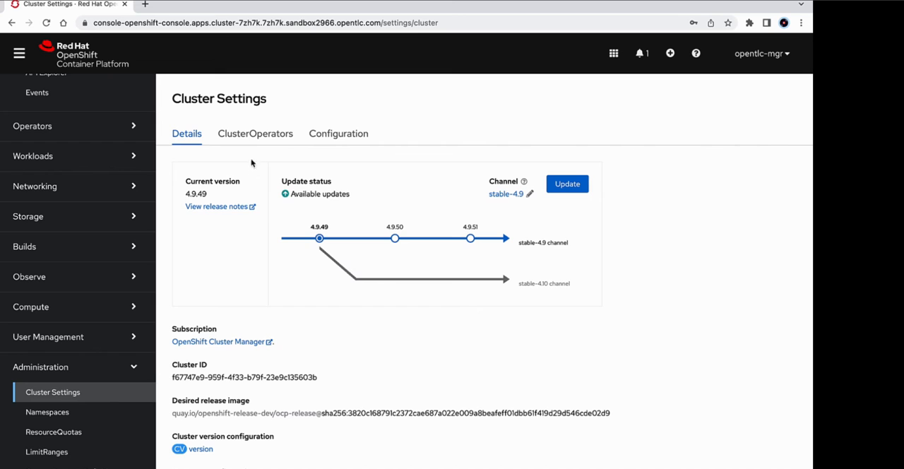
Check the authentication operator's Progressing status, then go to Workloads > Secrets.
left_click(255, 134)
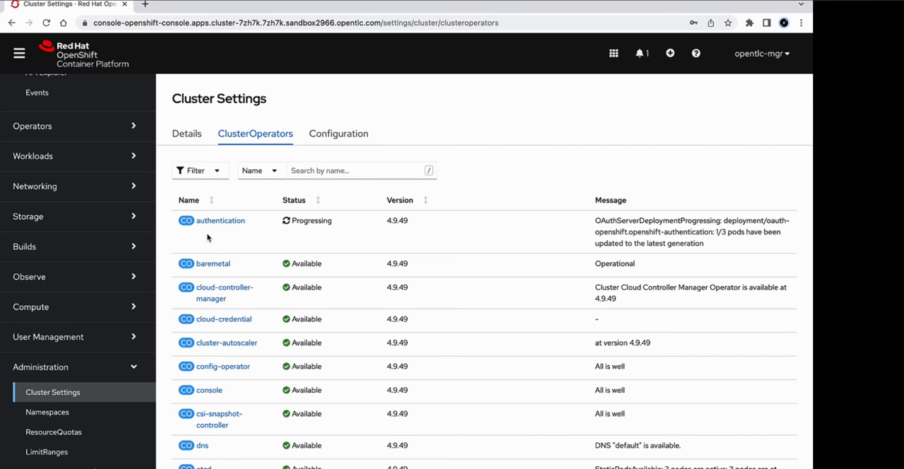
mouse_move(53, 186)
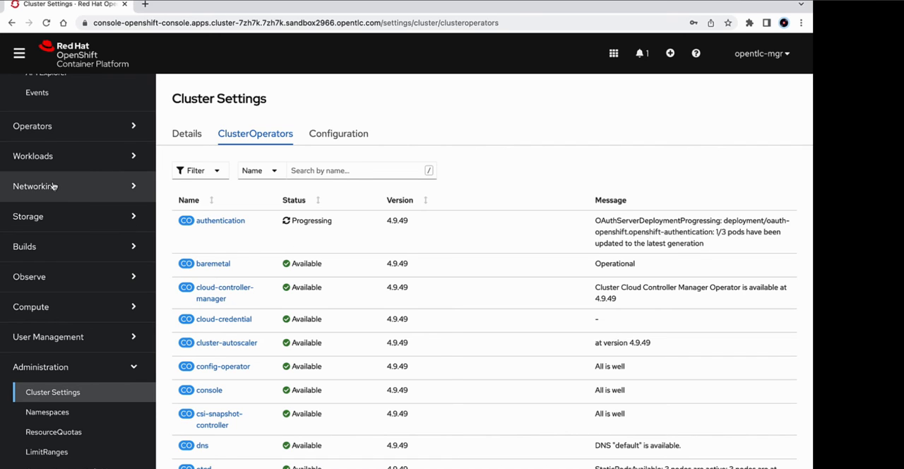
left_click(33, 156)
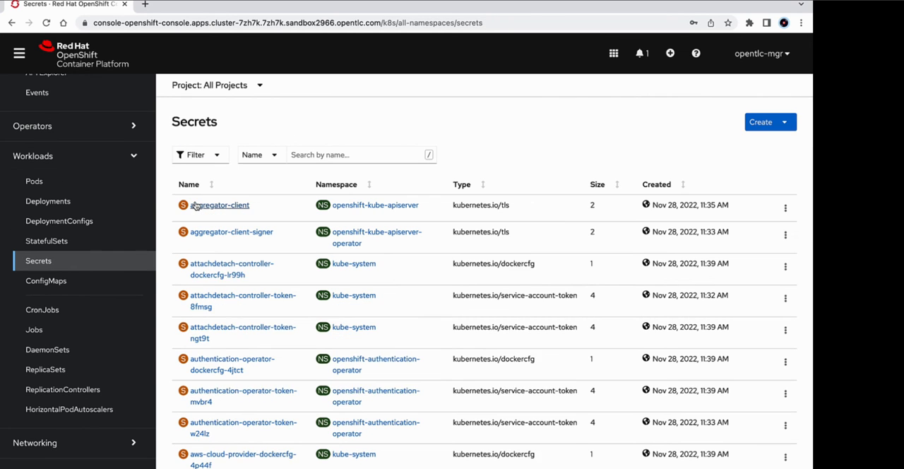
Inspect bindPassword in openshift-config's ldap-bind-password-bz8mz secret, then list ConfigMaps.
left_click(217, 85)
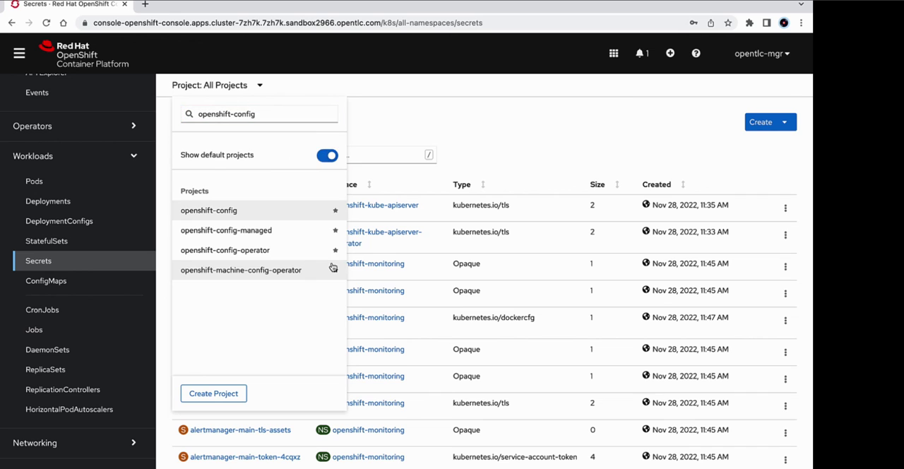
left_click(208, 209)
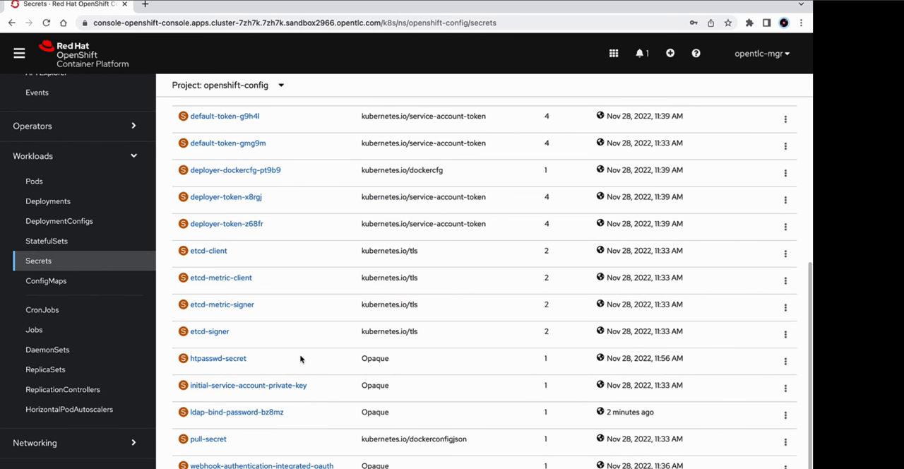
mouse_move(225, 416)
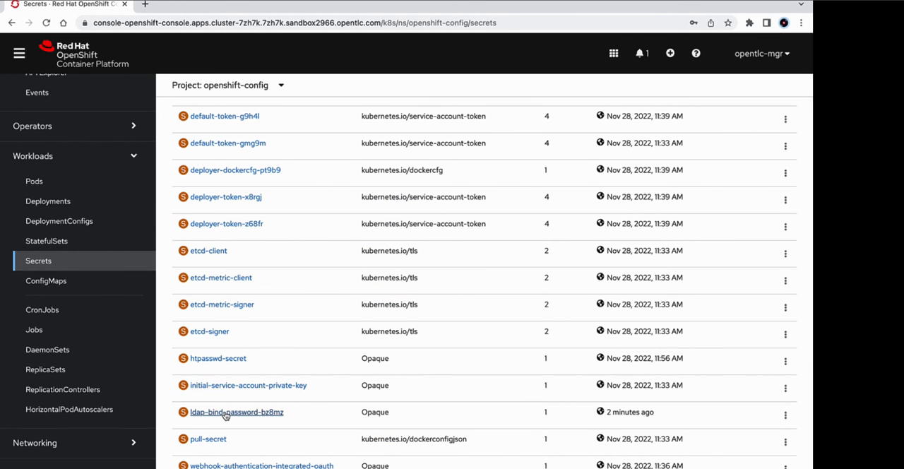
left_click(236, 413)
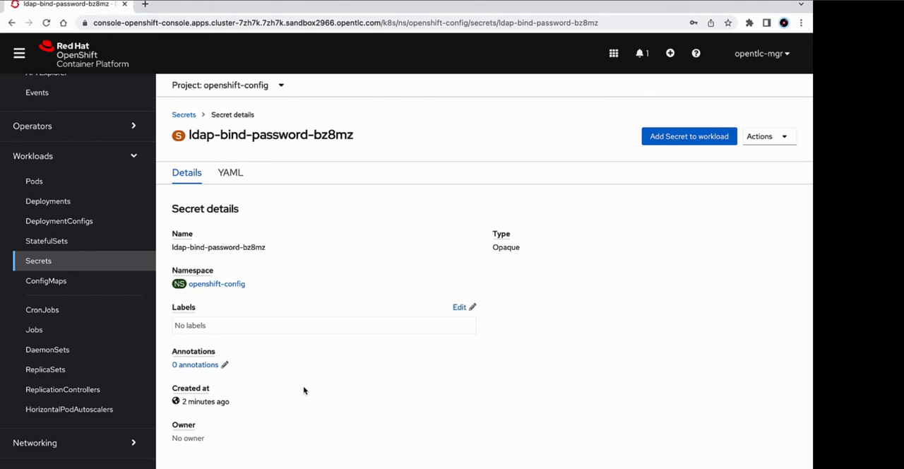
scroll("down", 3)
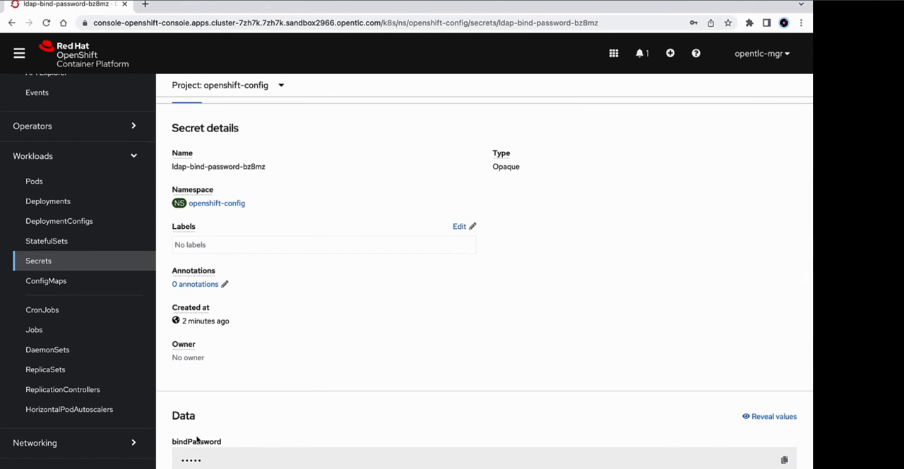
double_click(196, 442)
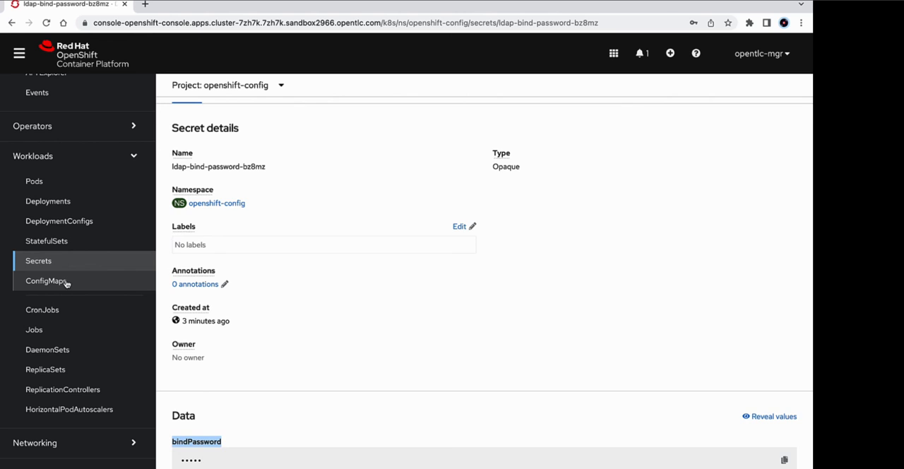
left_click(46, 281)
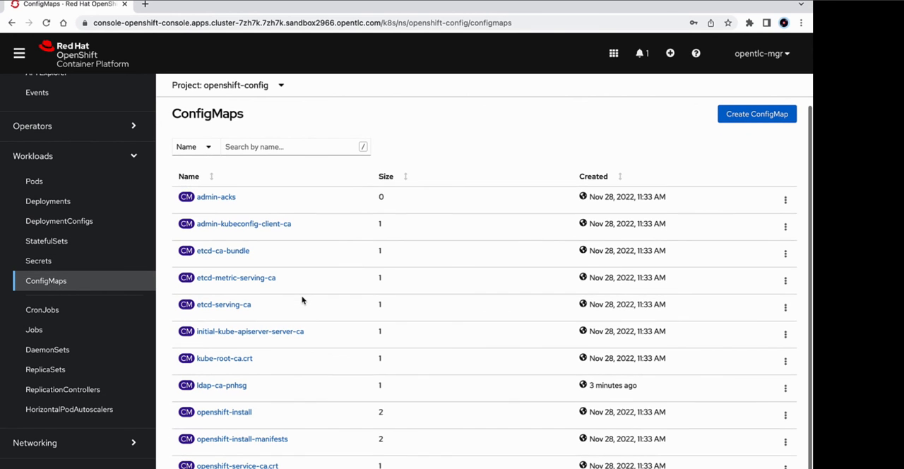
mouse_move(221, 386)
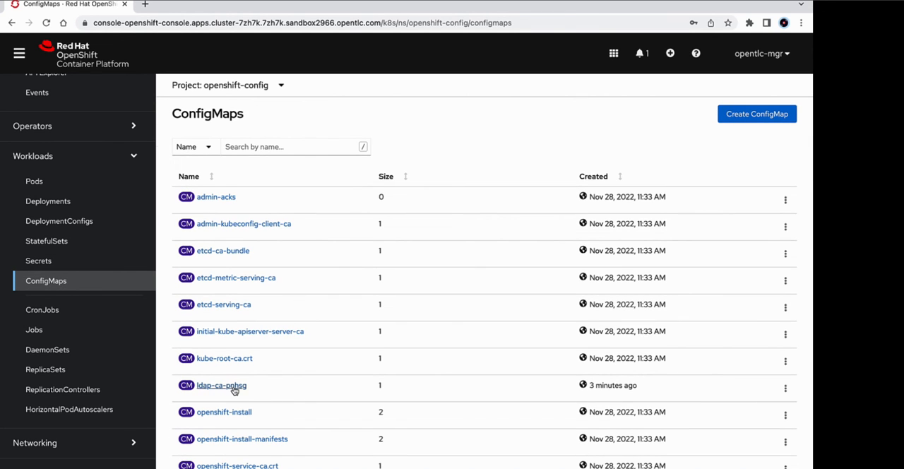
View ca.crt in the ldap-ca-pnhsg ConfigMap, then go to Administration > Cluster Settings.
left_click(221, 385)
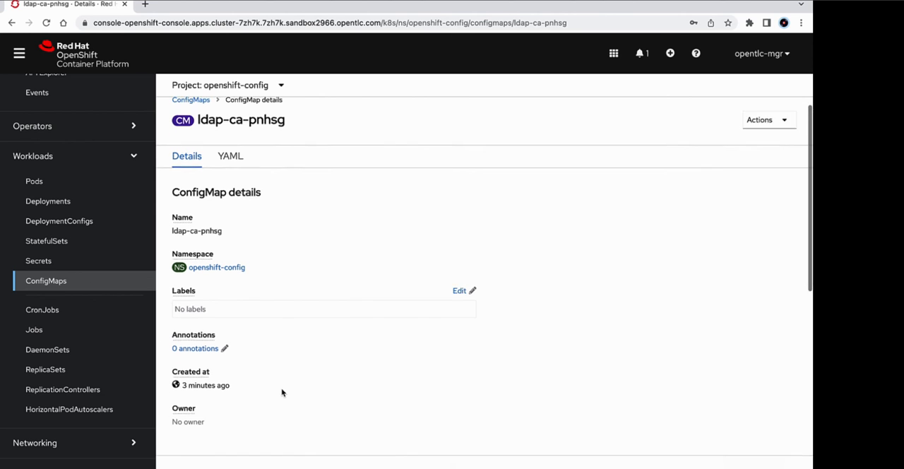
scroll("down", 3)
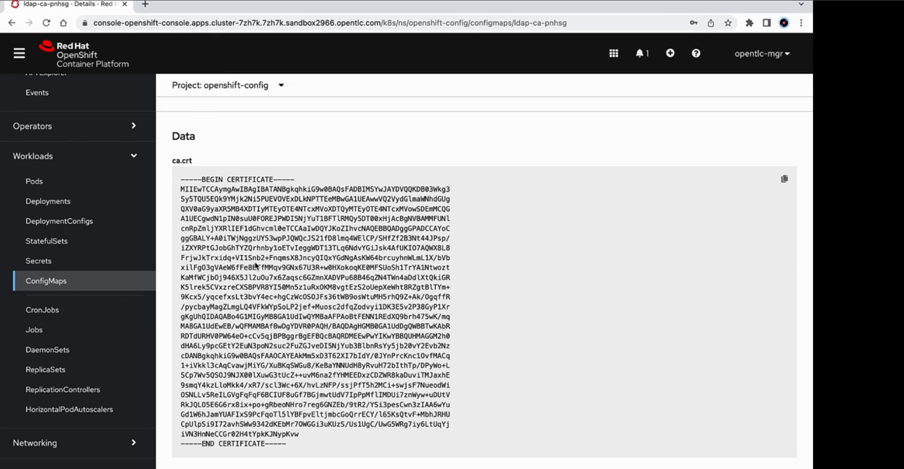
scroll("down", 3)
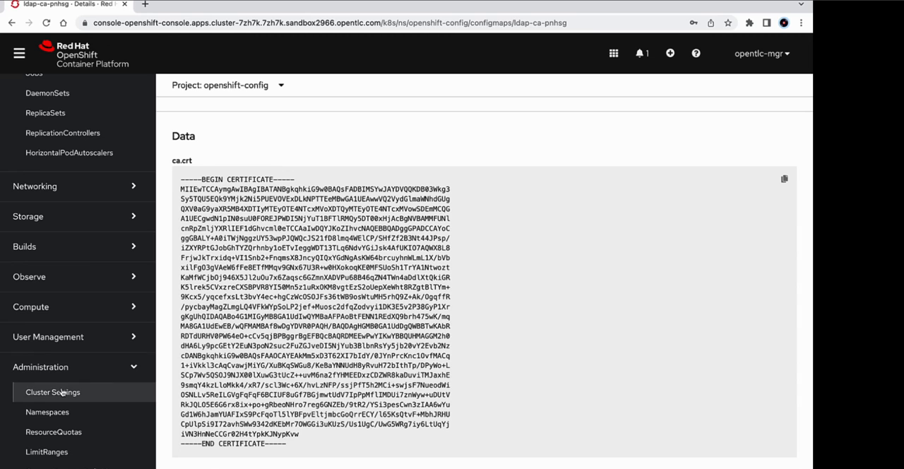
left_click(51, 392)
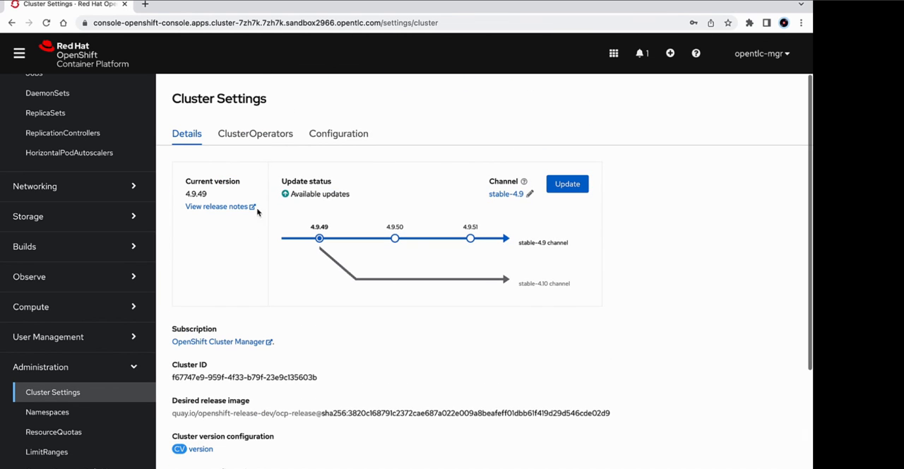
Show the ClusterOperators list to confirm authentication is Available.
left_click(255, 134)
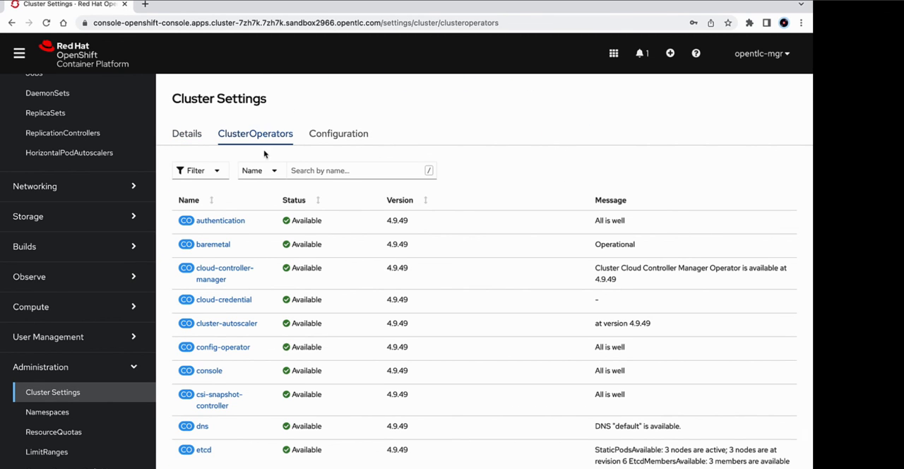
mouse_move(258, 229)
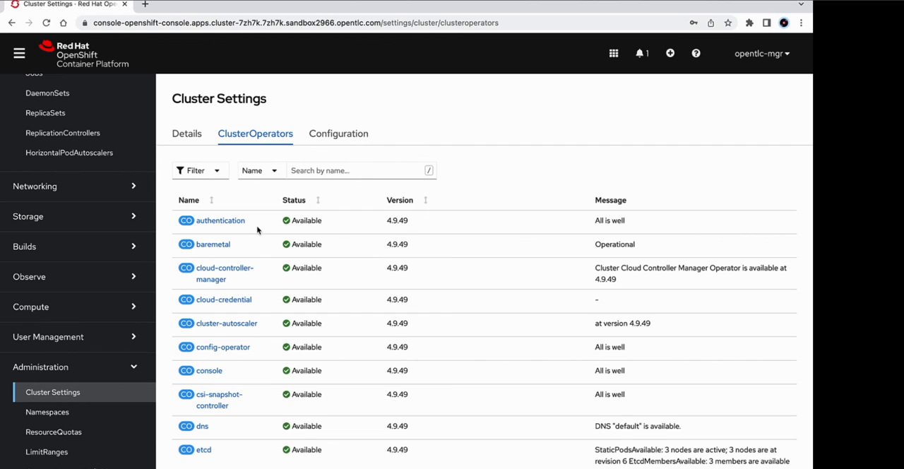
mouse_move(270, 228)
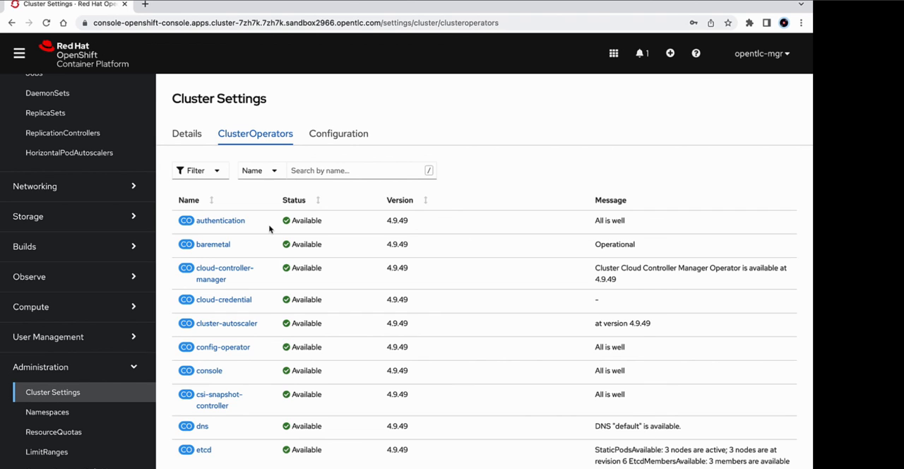
mouse_move(756, 63)
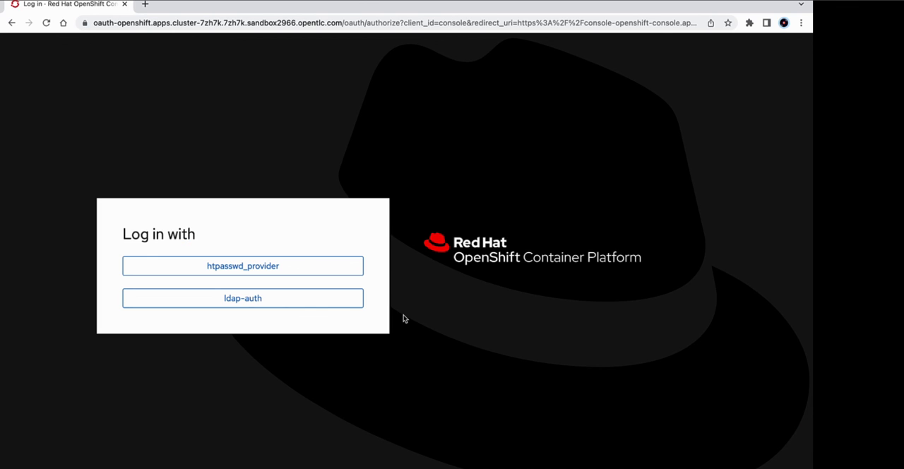
mouse_move(247, 324)
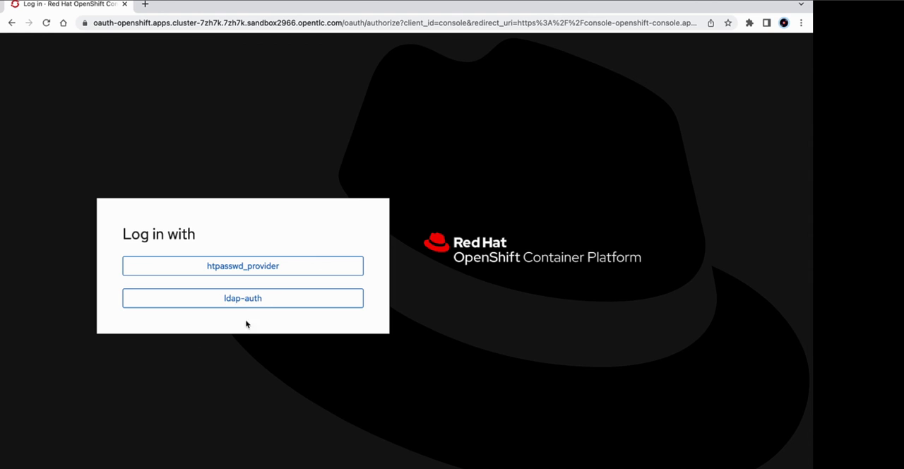
mouse_move(256, 305)
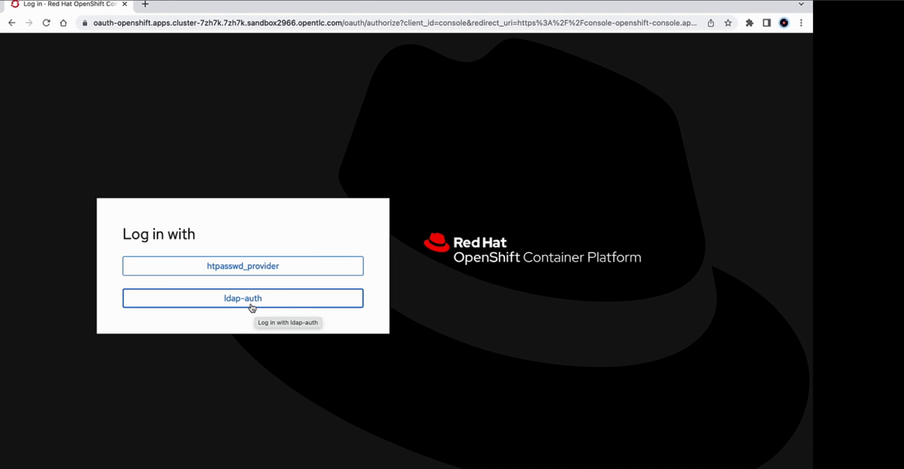
mouse_move(259, 321)
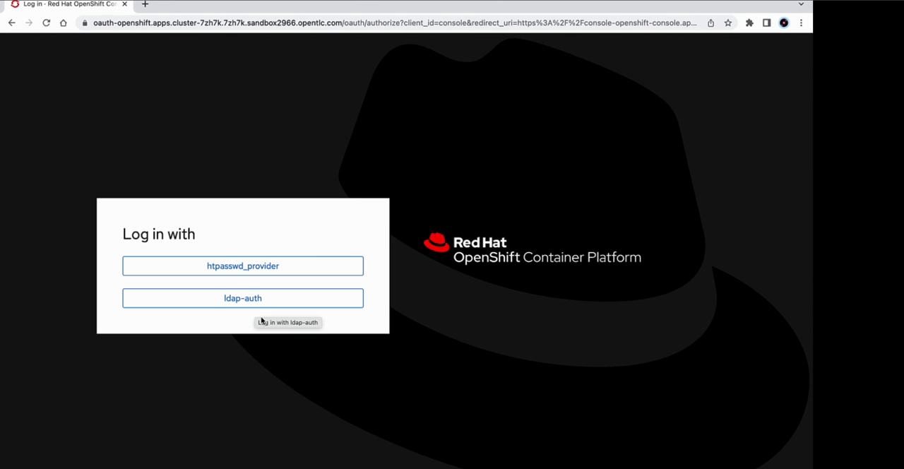
Log in through ldap-auth as admin and skip the developer perspective tour.
left_click(242, 298)
type("admin")
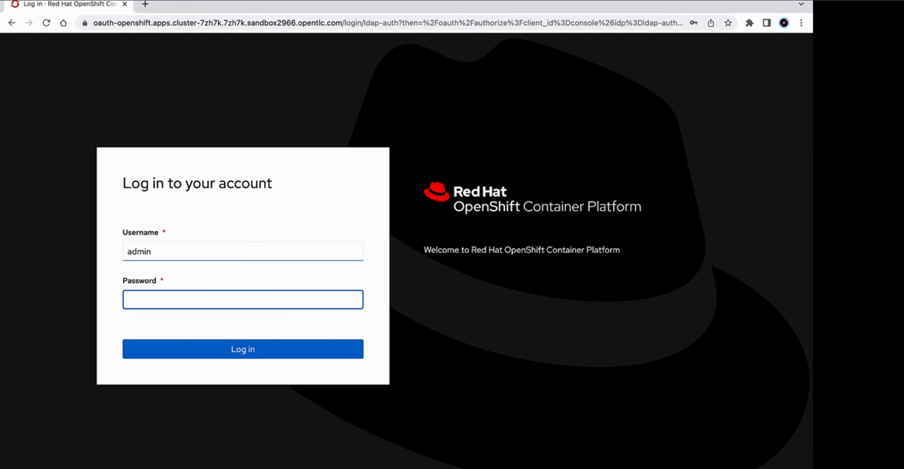
left_click(243, 349)
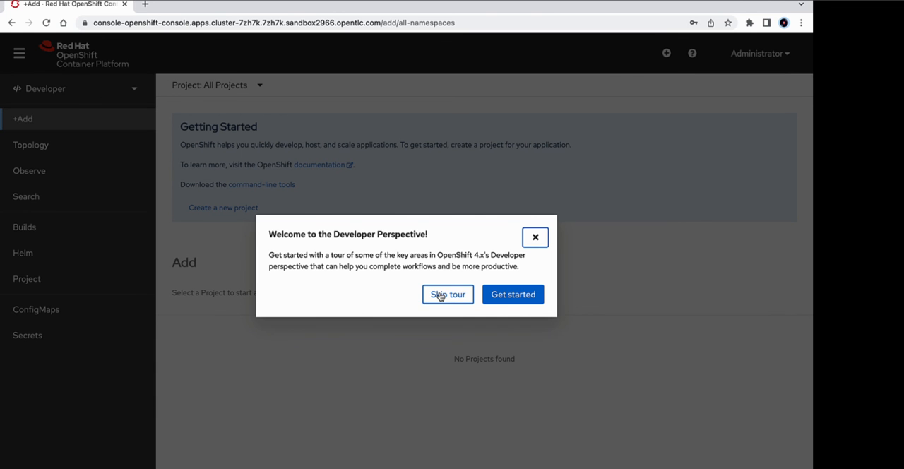
left_click(447, 294)
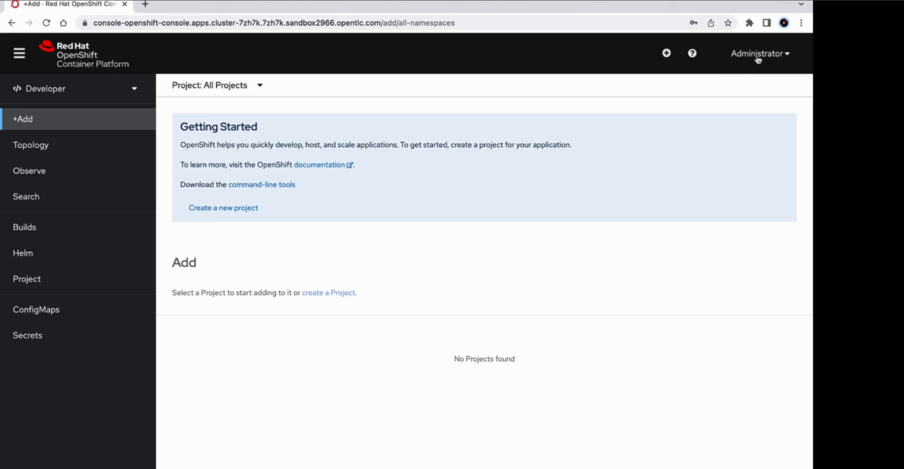
mouse_move(758, 59)
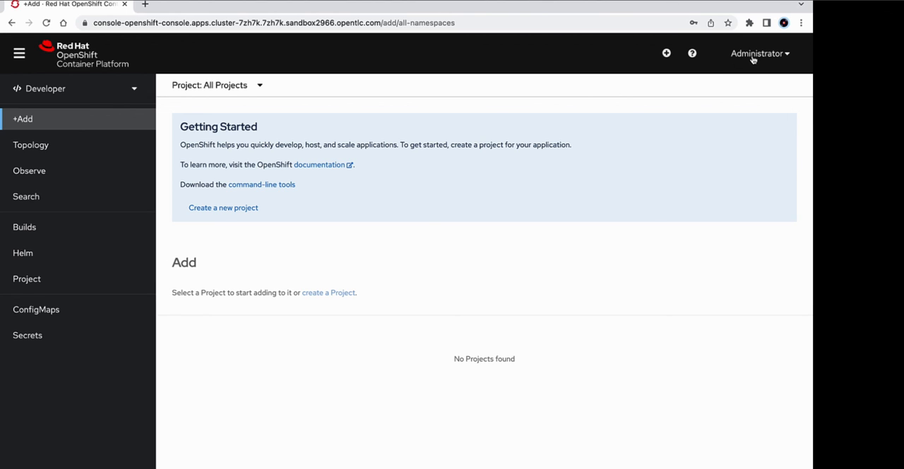
left_click(755, 54)
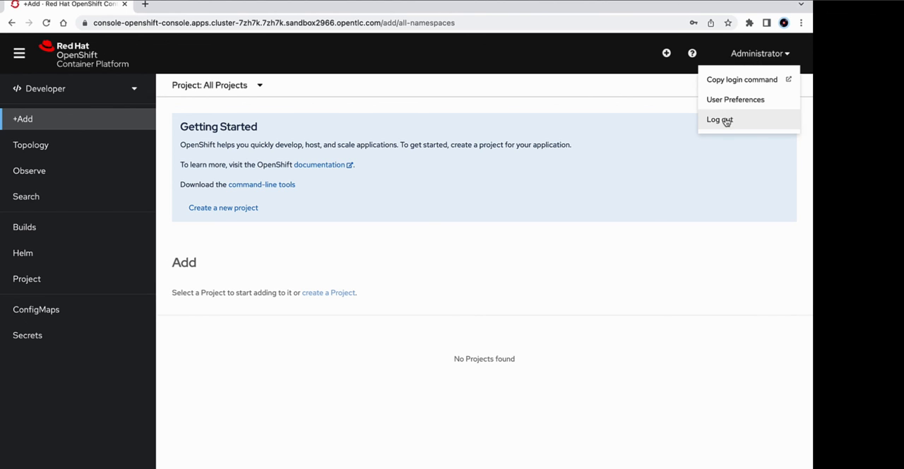
Log out admin, log in through ldap-auth as user0, and skip the tour.
left_click(719, 120)
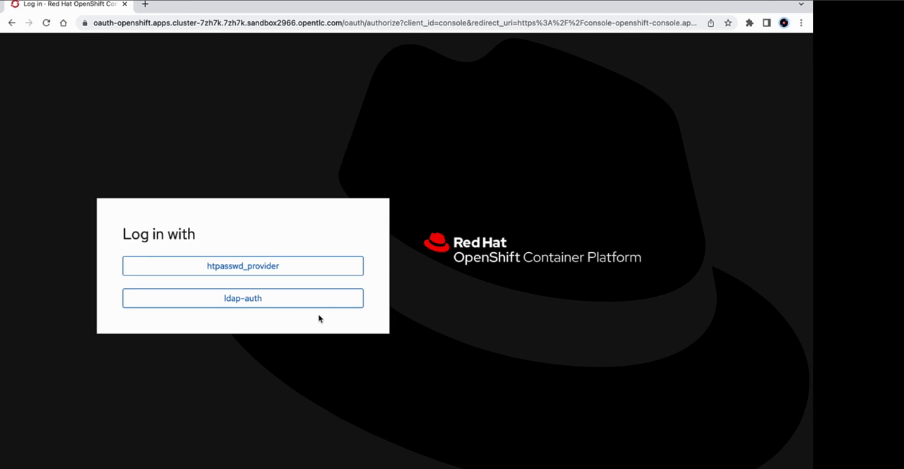
left_click(243, 298)
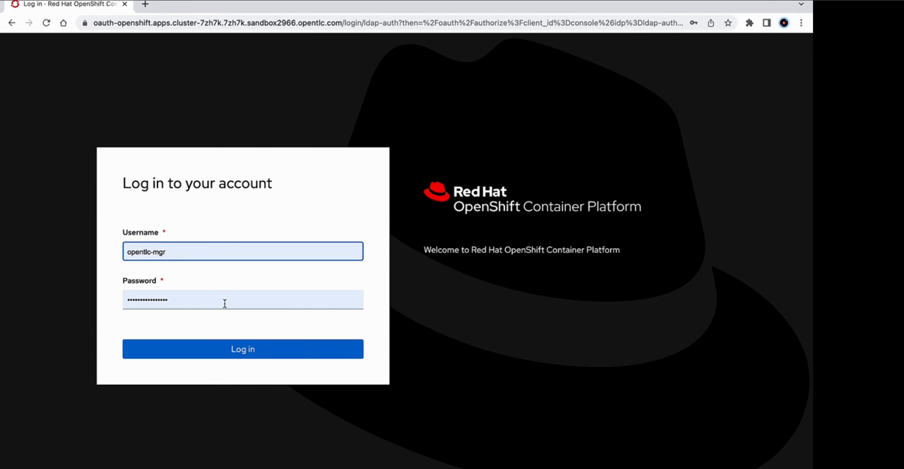
type("user")
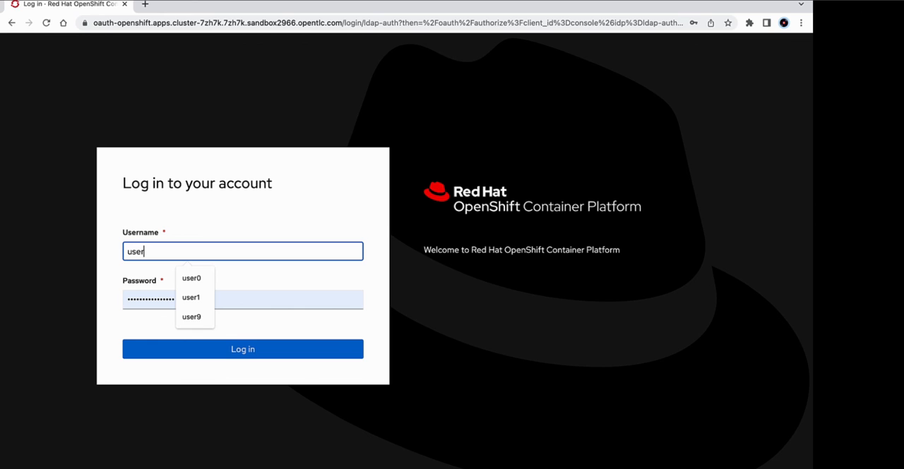
left_click(192, 278)
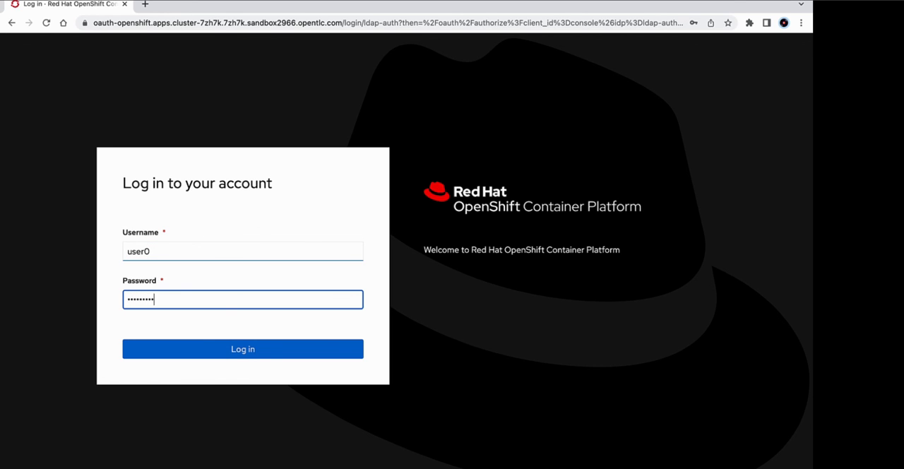
left_click(242, 348)
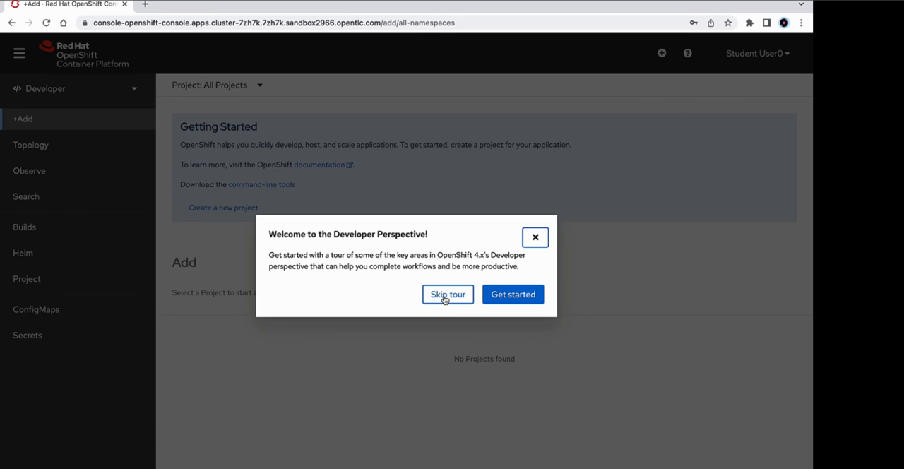
left_click(447, 295)
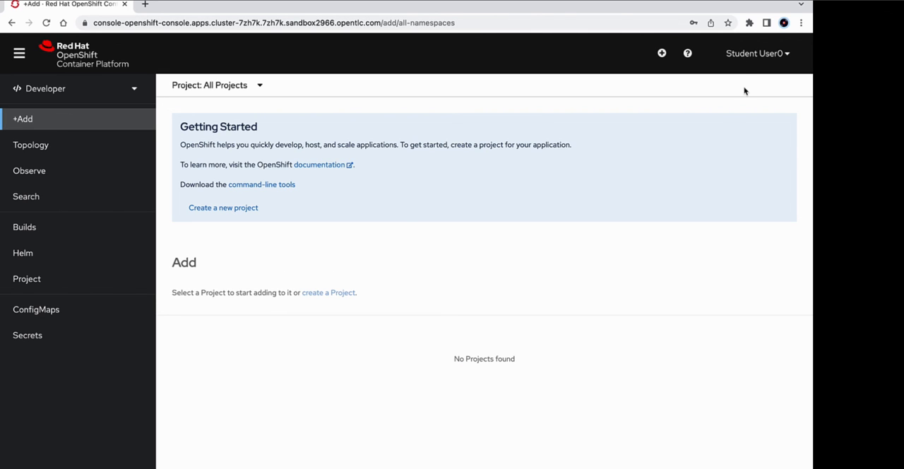
mouse_move(773, 60)
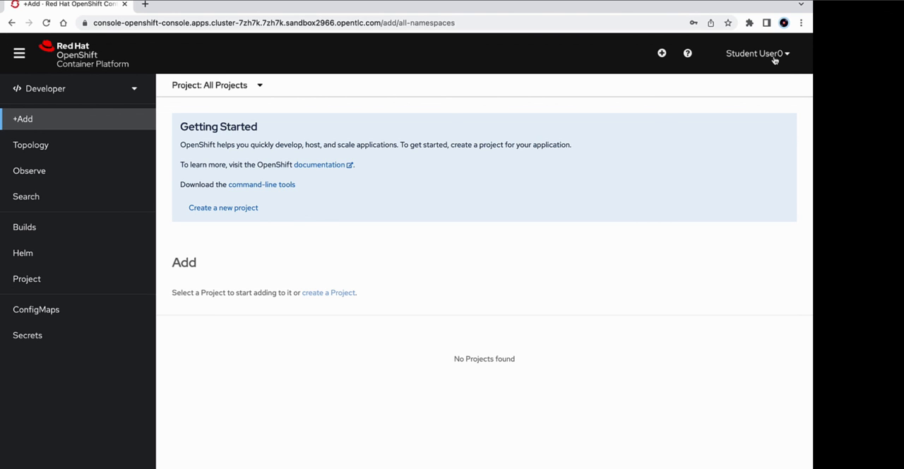
mouse_move(736, 123)
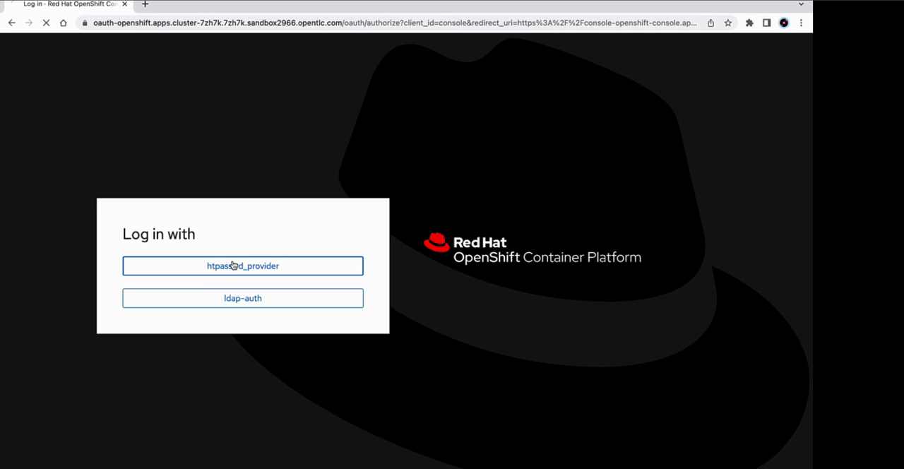
Log in through htpasswd_provider as the opentlc-mgr manager account.
left_click(242, 266)
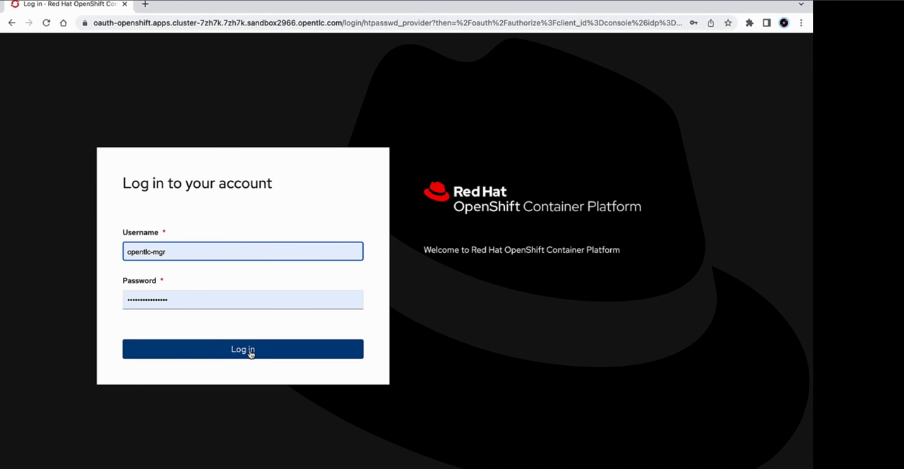
left_click(242, 349)
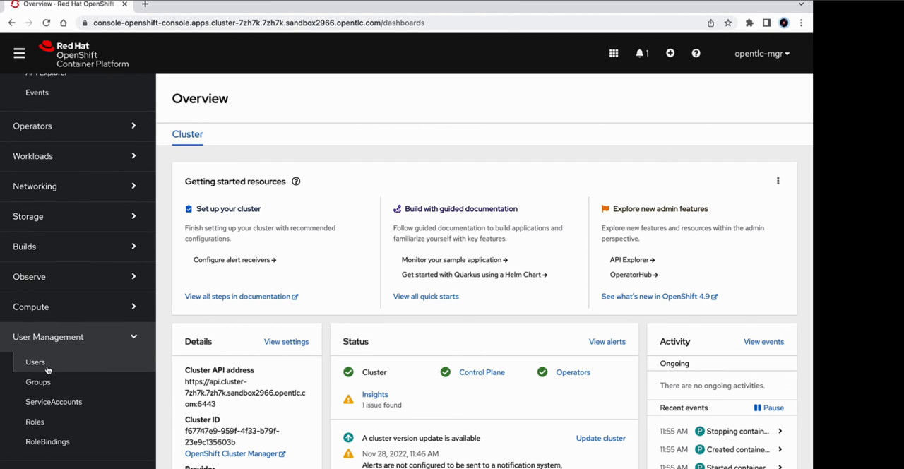
Open the Users list to see admin, opentlc-mgr and user0 with ldap-auth identities.
left_click(35, 362)
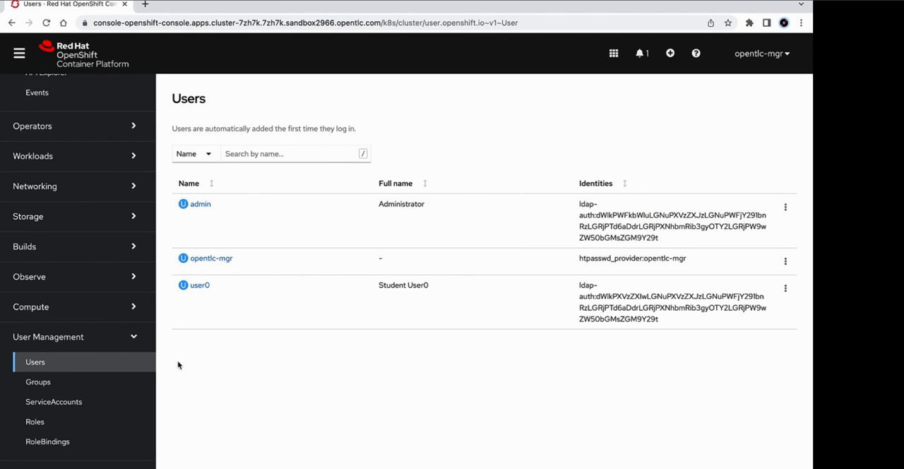
mouse_move(214, 278)
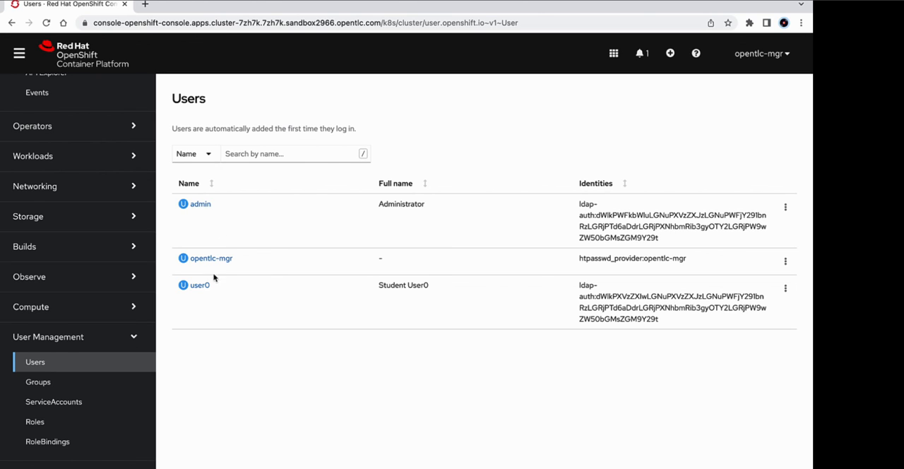
mouse_move(395, 309)
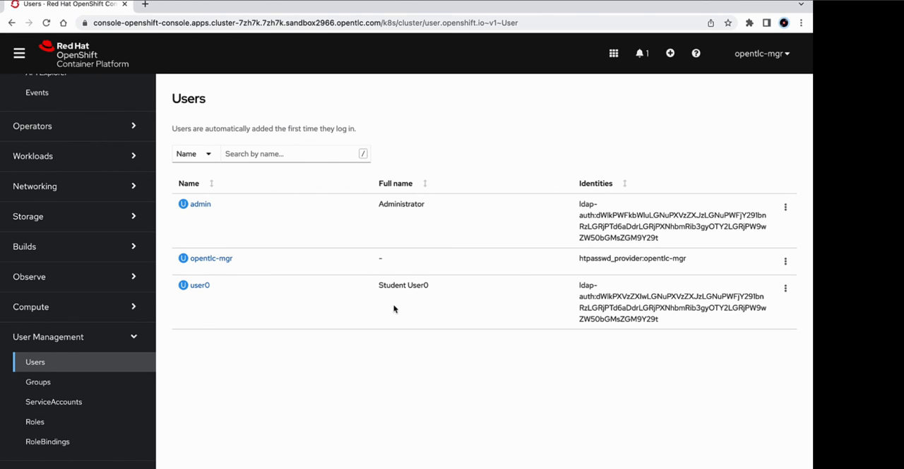